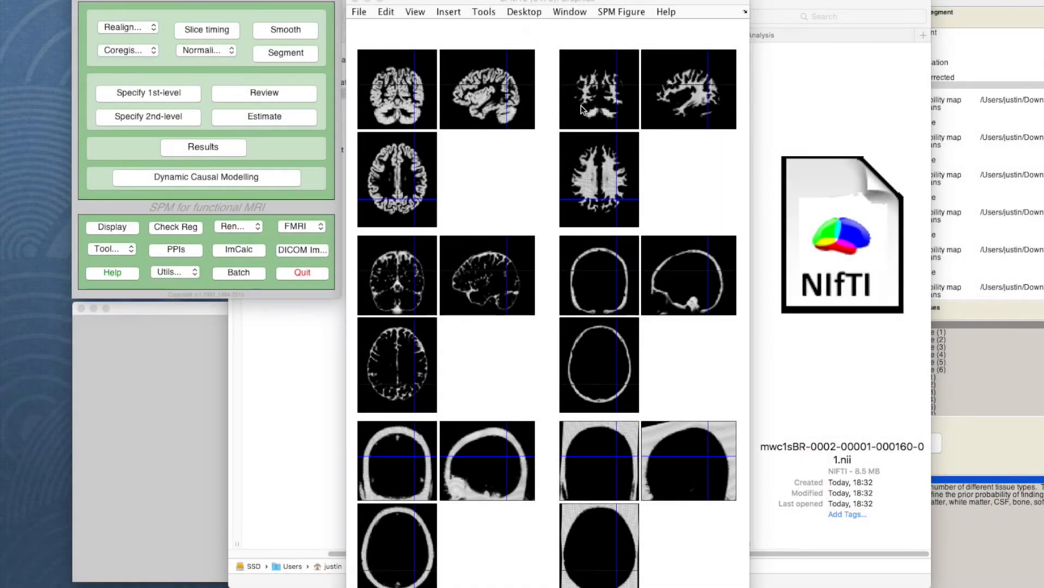
pyautogui.moveTo(533, 140)
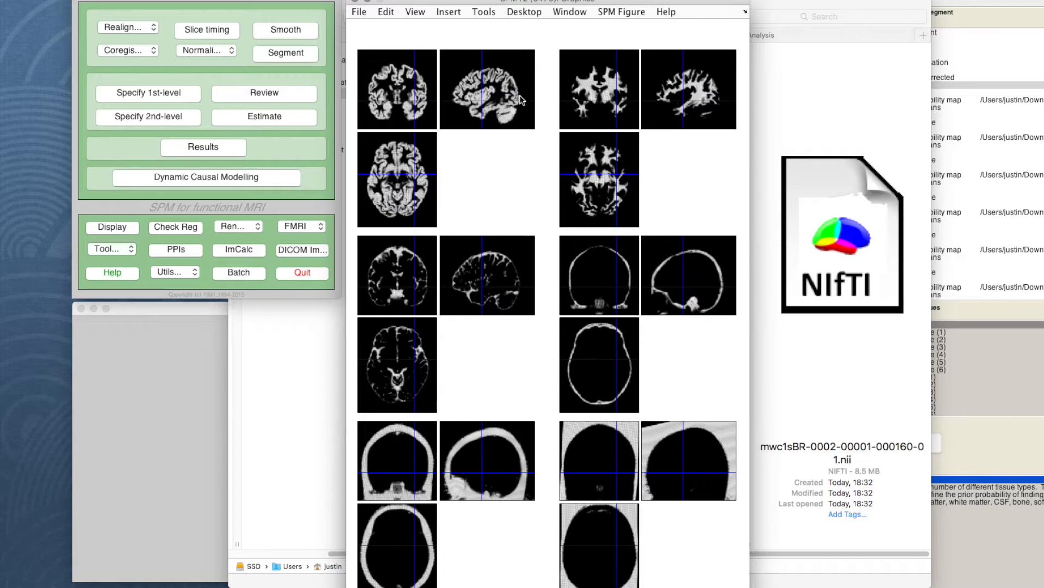
pyautogui.moveTo(486, 116)
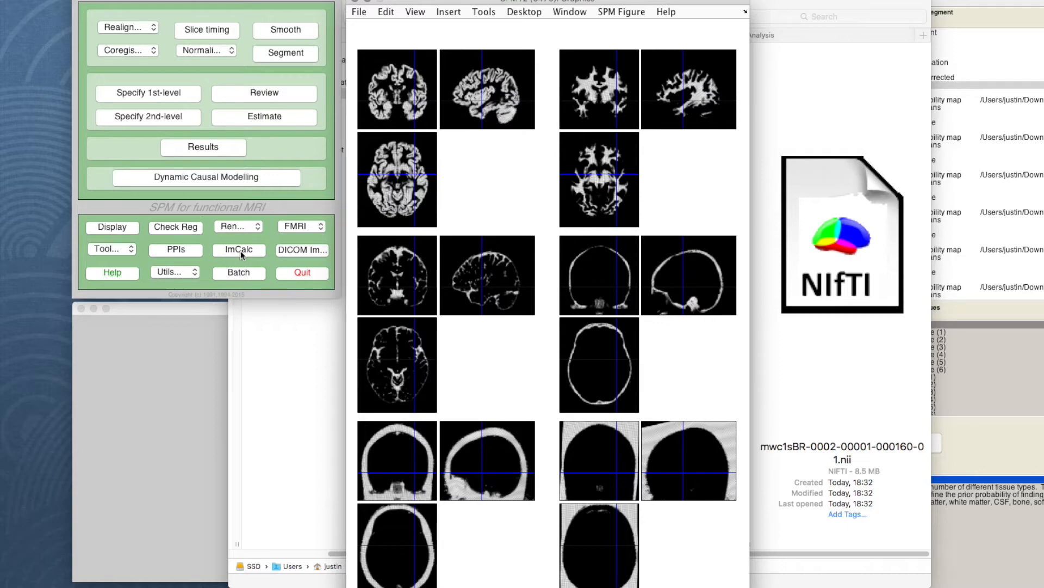
pyautogui.moveTo(259, 229)
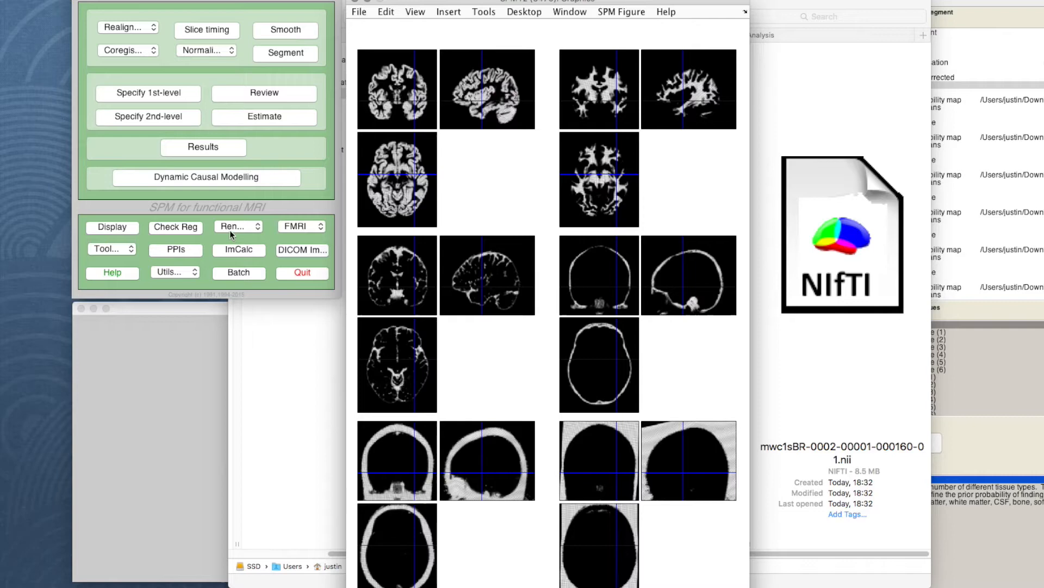
# Extract a surface from the first participant's structural image and save both rendering and surface.
pyautogui.click(236, 226)
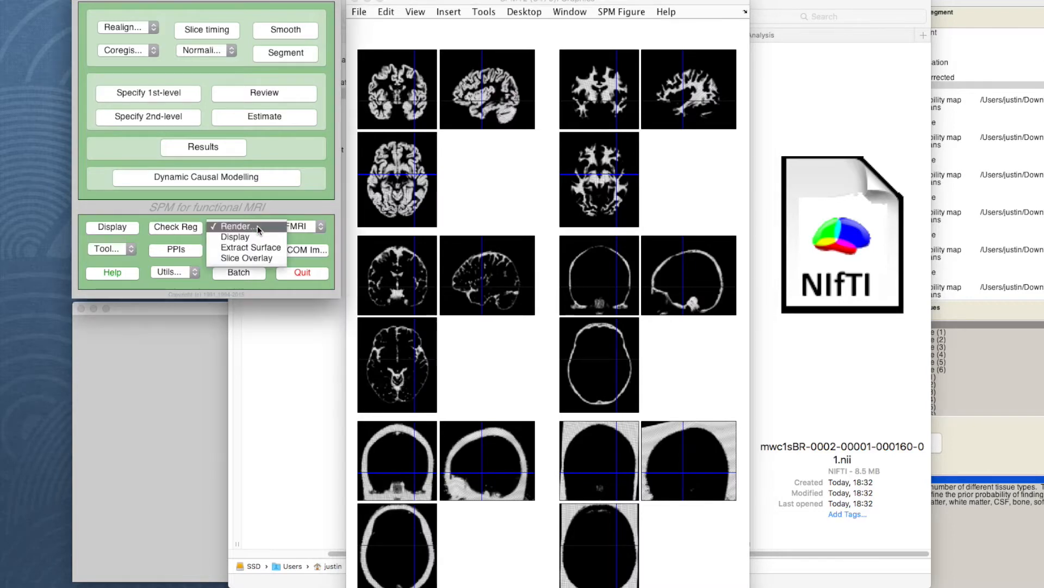
pyautogui.moveTo(251, 247)
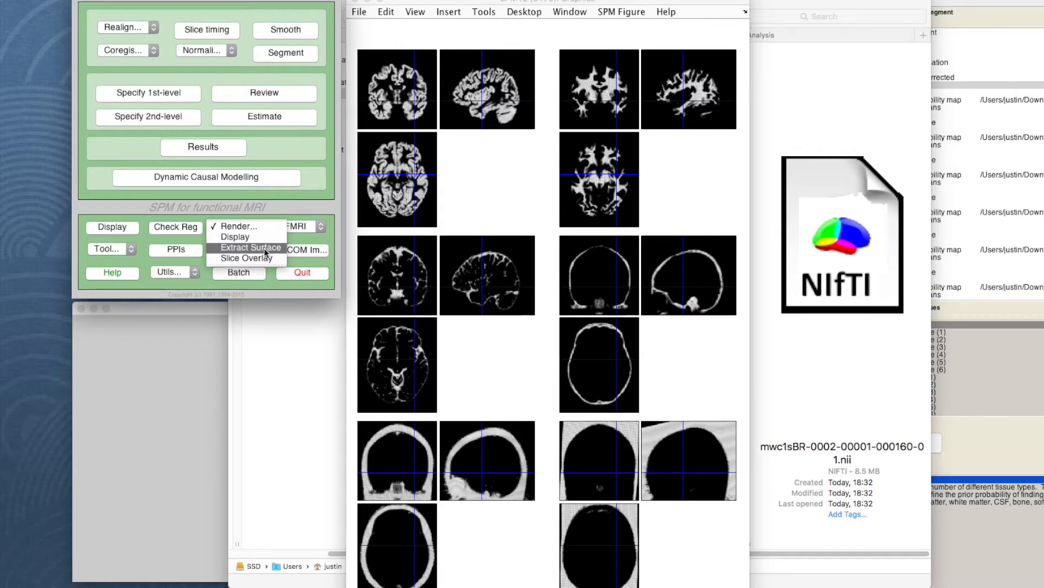
pyautogui.click(238, 258)
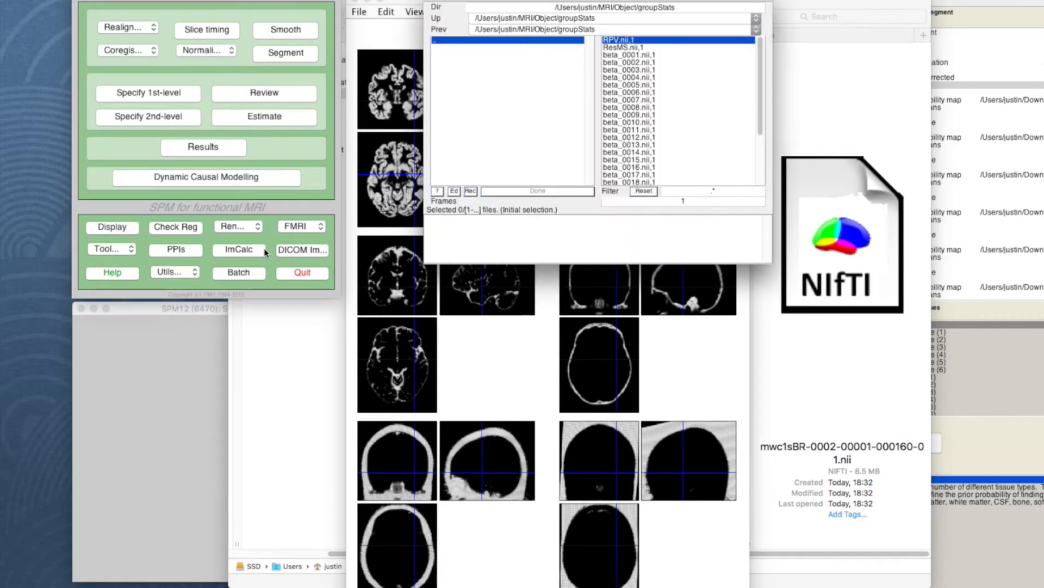
pyautogui.moveTo(593, 28)
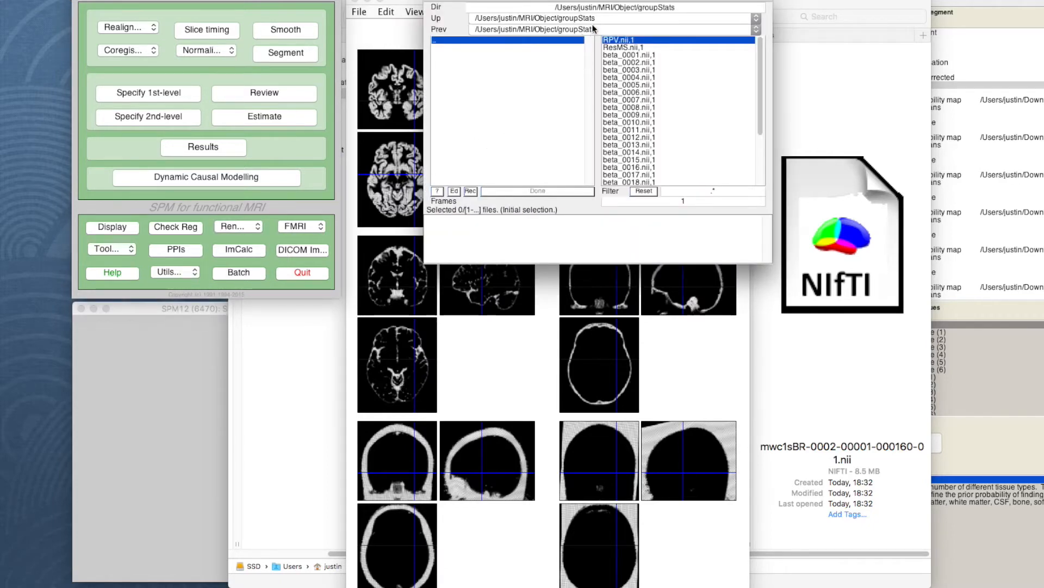
pyautogui.moveTo(512, 52)
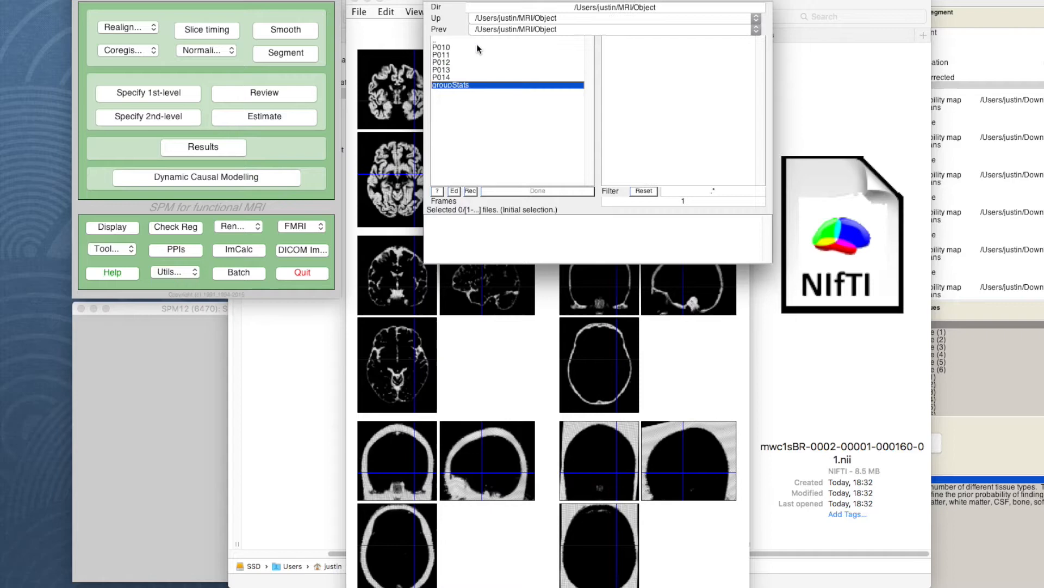
pyautogui.doubleClick(441, 47)
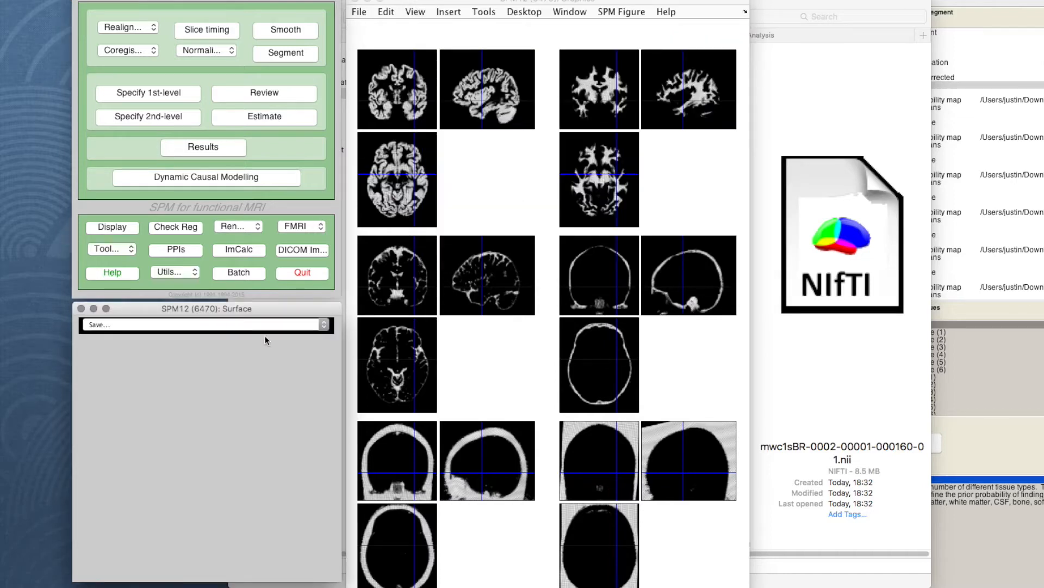
pyautogui.click(203, 325)
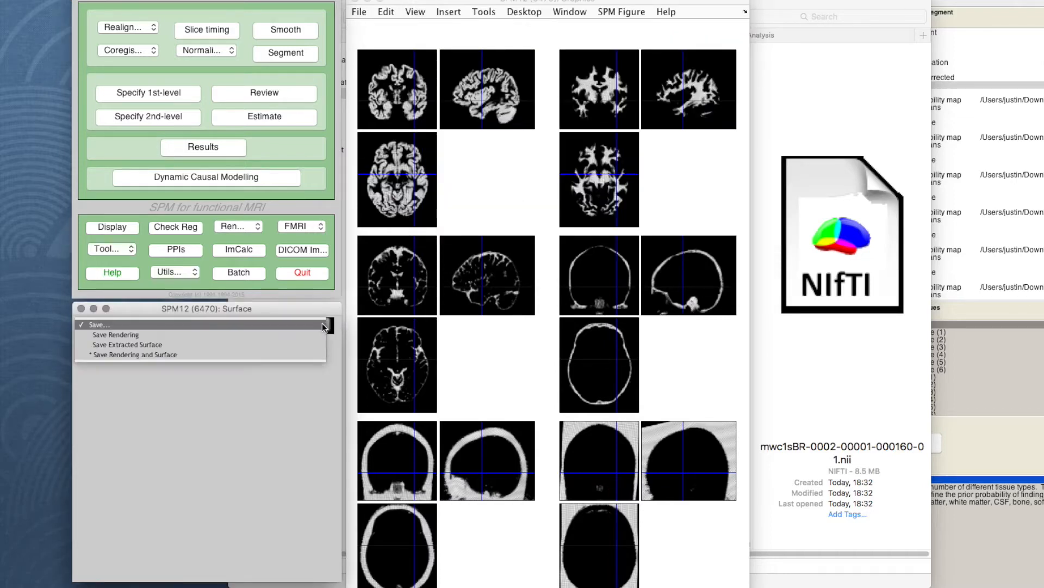
pyautogui.moveTo(126, 344)
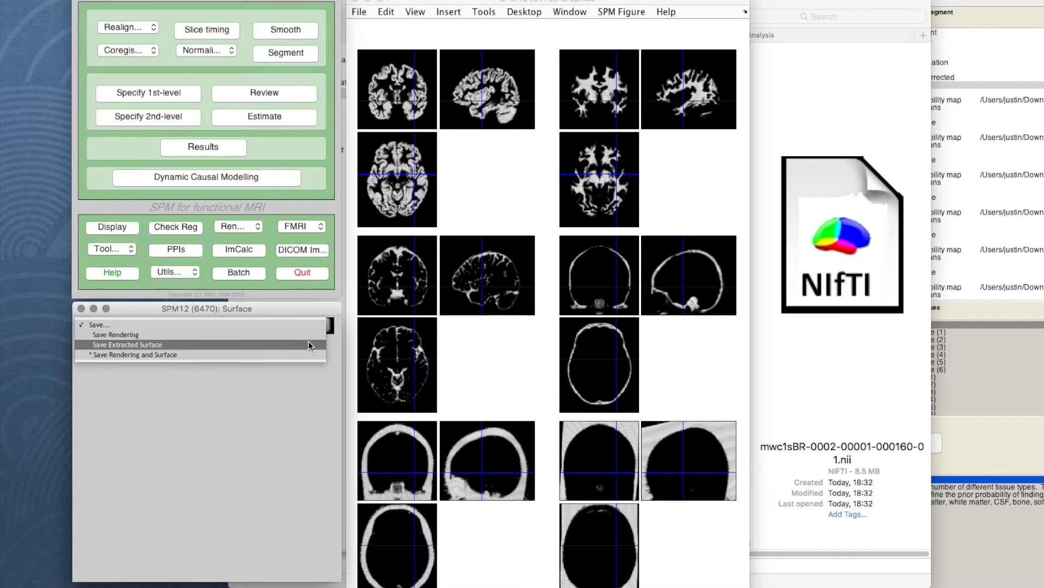
pyautogui.moveTo(312, 353)
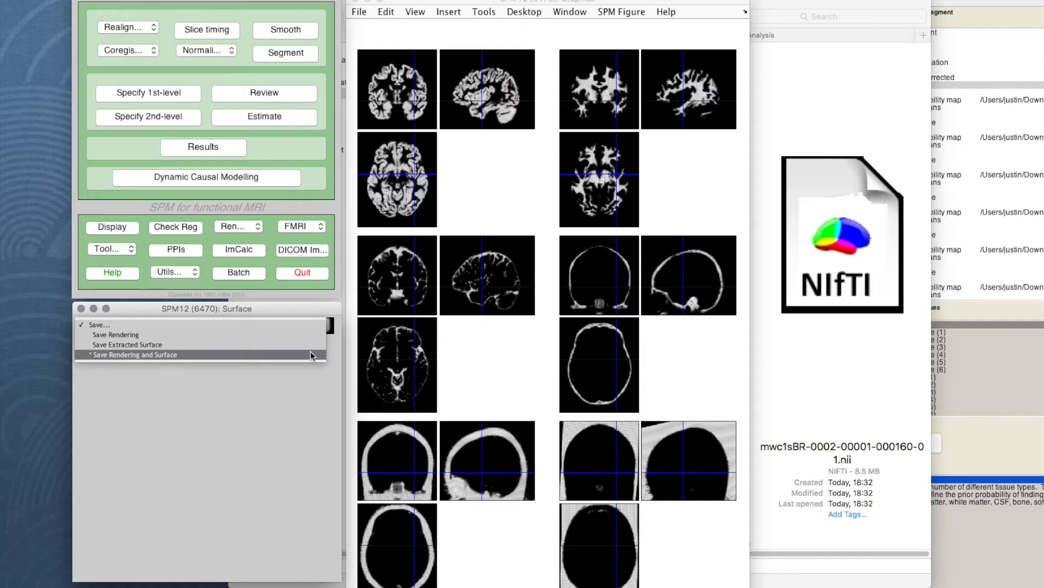
pyautogui.click(133, 355)
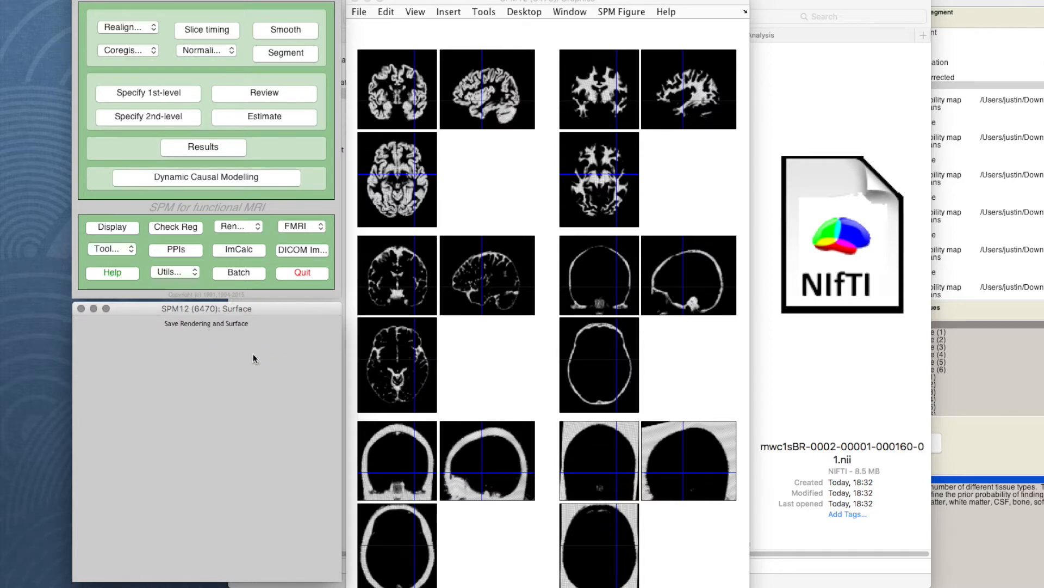
pyautogui.moveTo(336, 260)
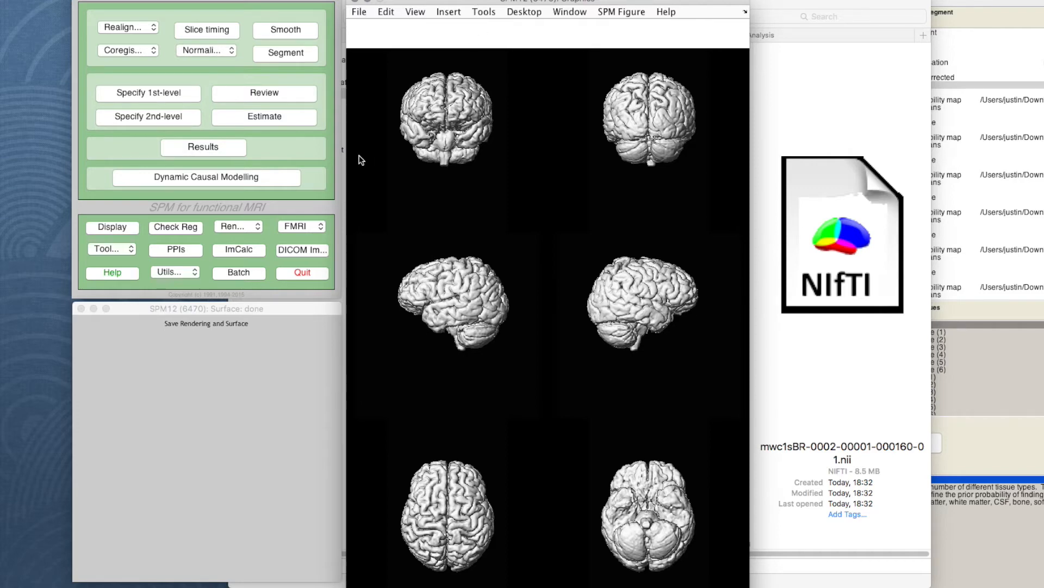
# Extract a surface from P011's c1sBR image and save both rendering and surface.
pyautogui.click(237, 226)
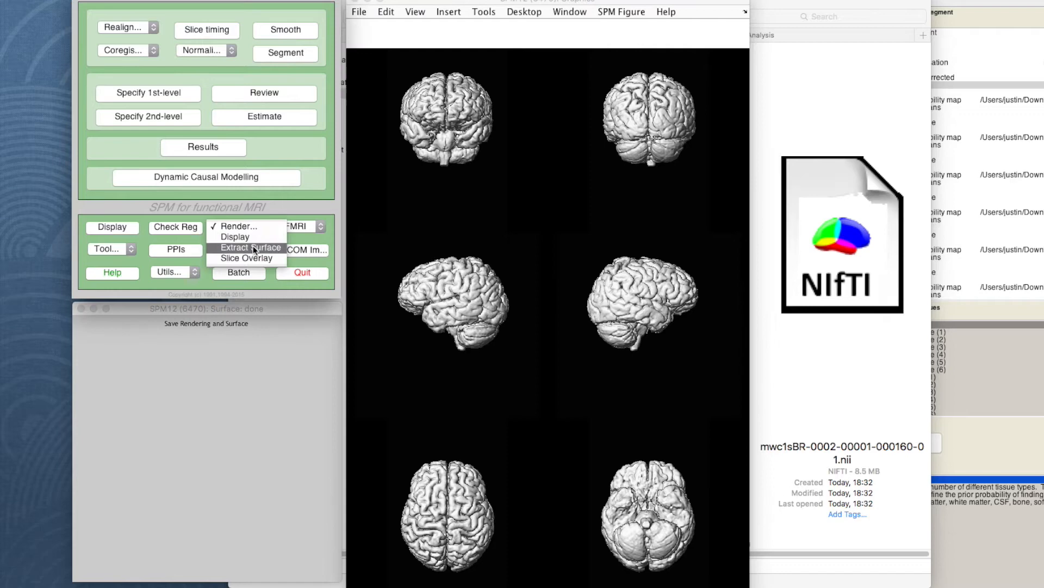
pyautogui.click(250, 247)
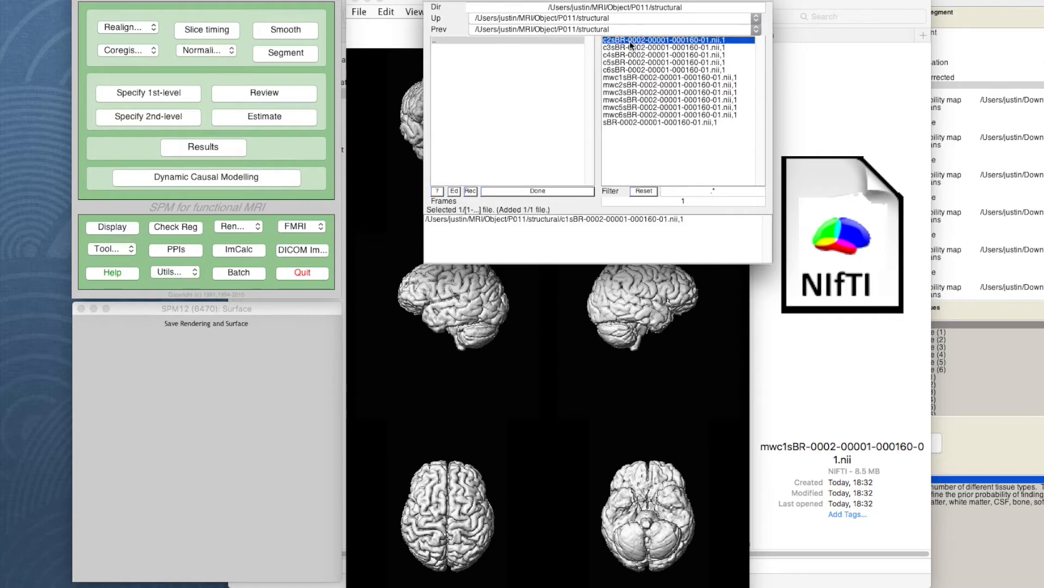
pyautogui.click(536, 191)
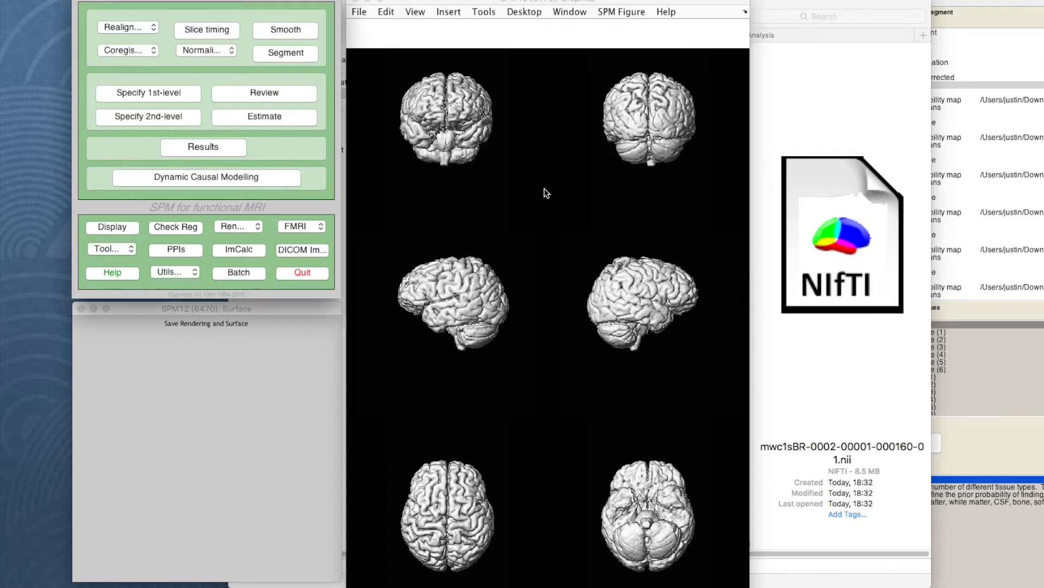
pyautogui.click(205, 323)
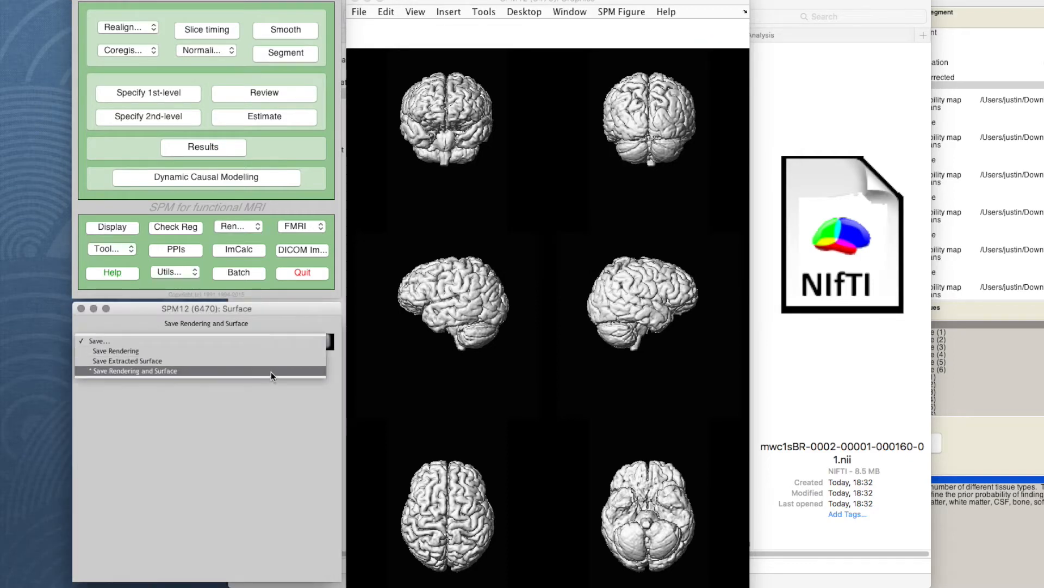
pyautogui.click(134, 371)
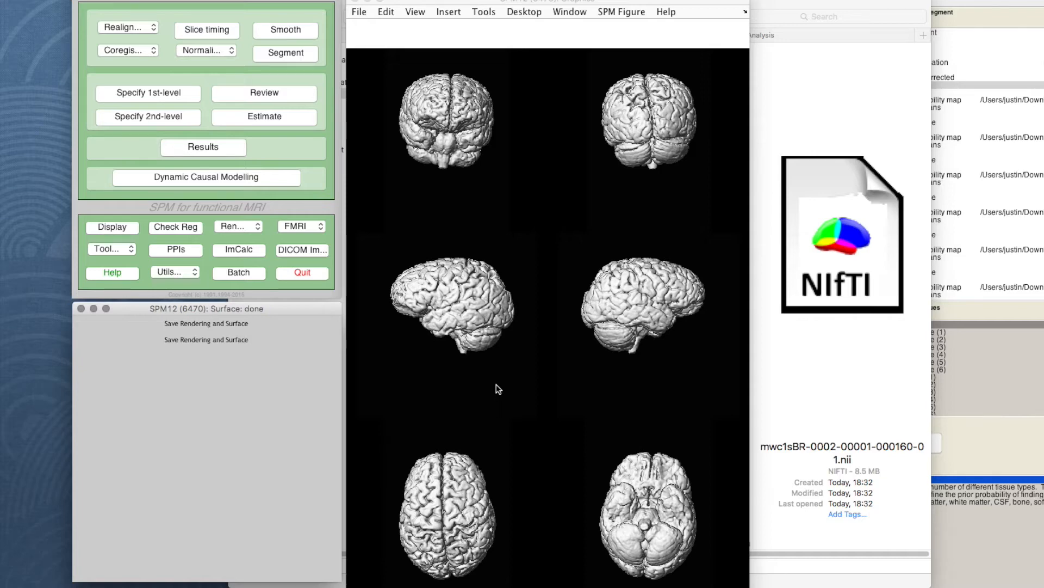
# Start Extract Surface and pick P012's c1 structural image as the source.
pyautogui.click(239, 227)
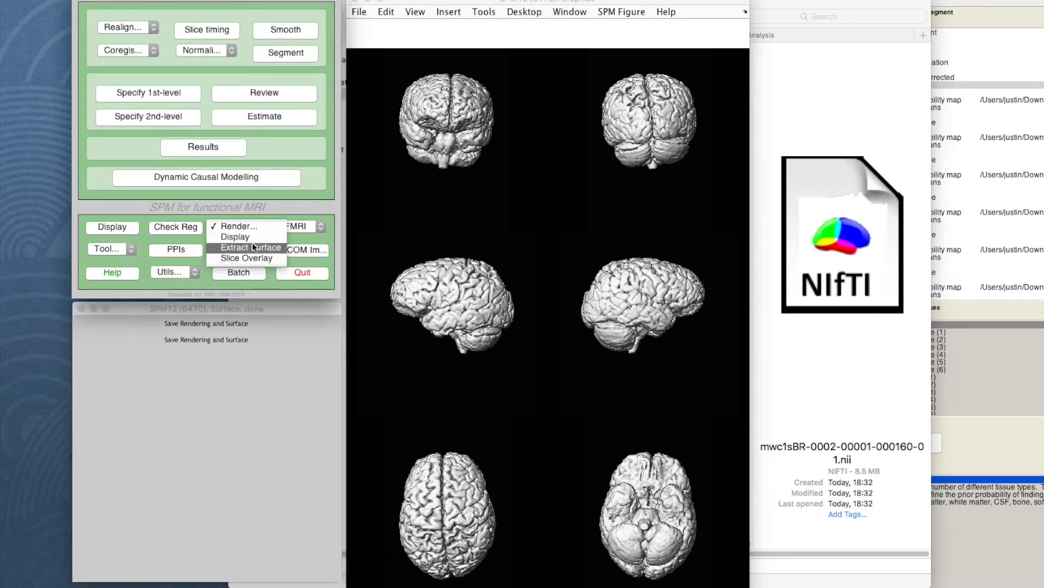
pyautogui.click(235, 236)
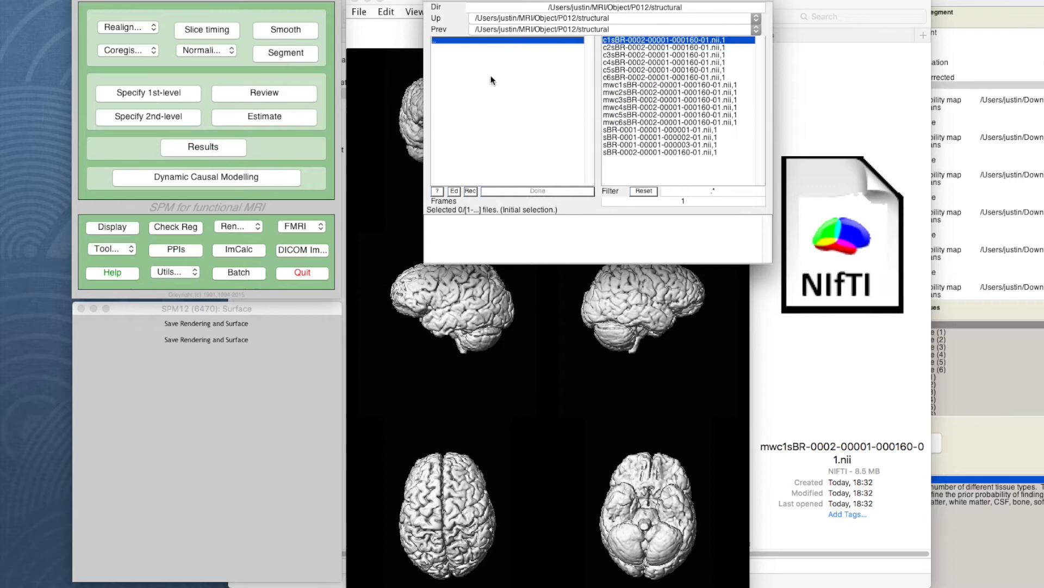
pyautogui.click(672, 40)
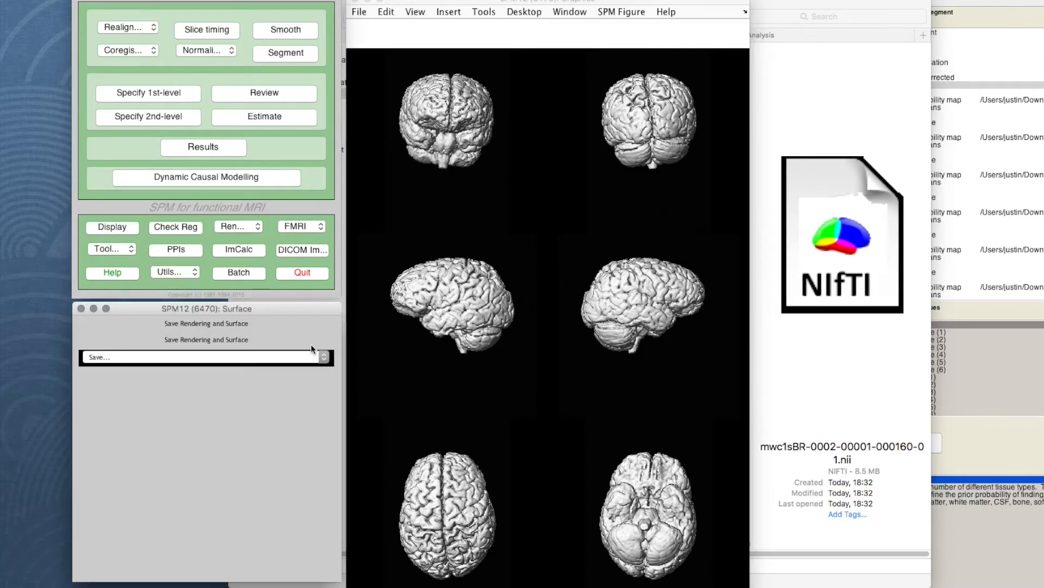
pyautogui.moveTo(289, 390)
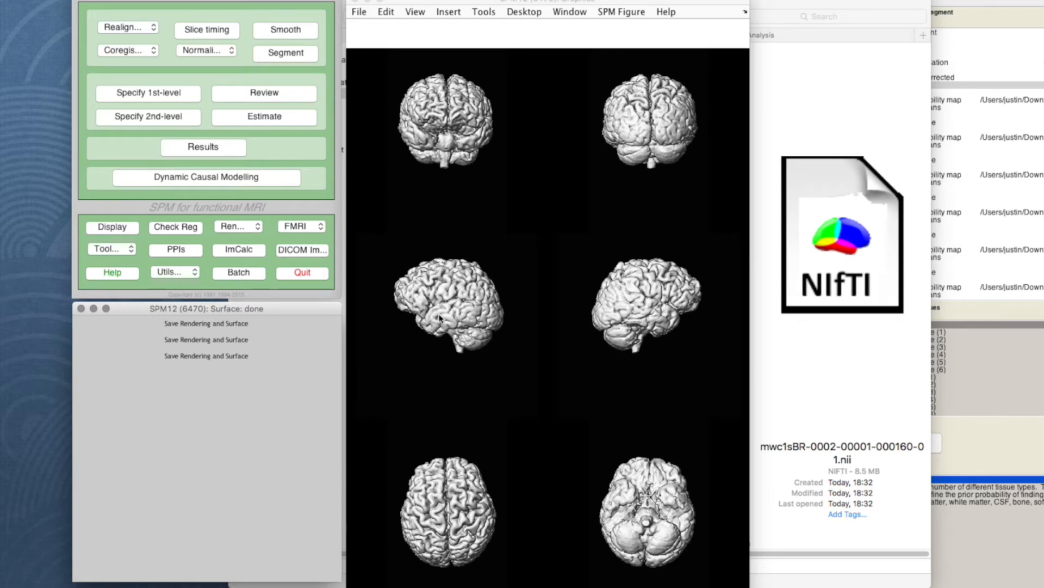
pyautogui.moveTo(335, 272)
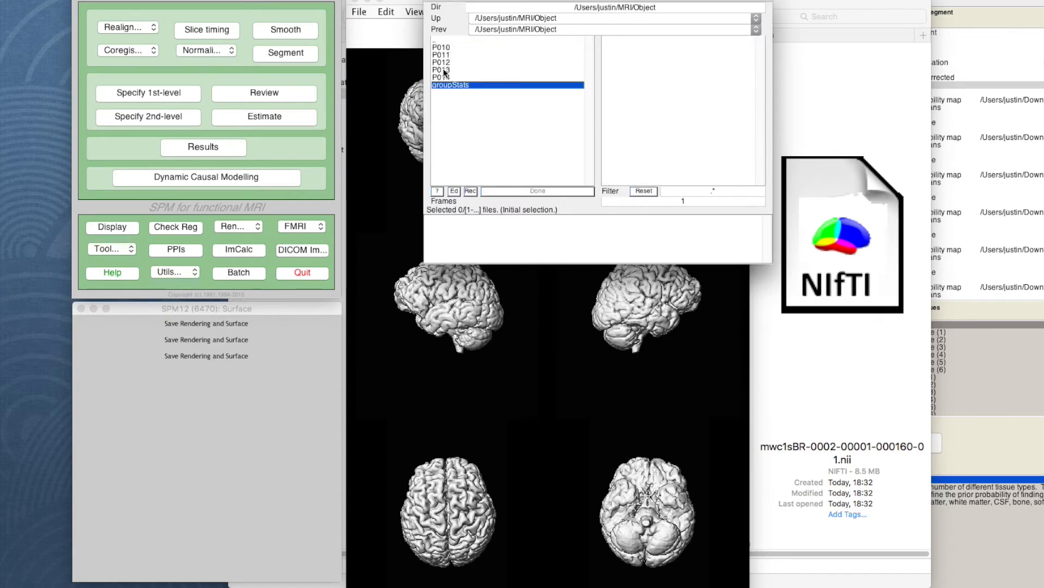
# Save rendering and surface for P013's image, then move on to P014's structural folder.
pyautogui.doubleClick(442, 67)
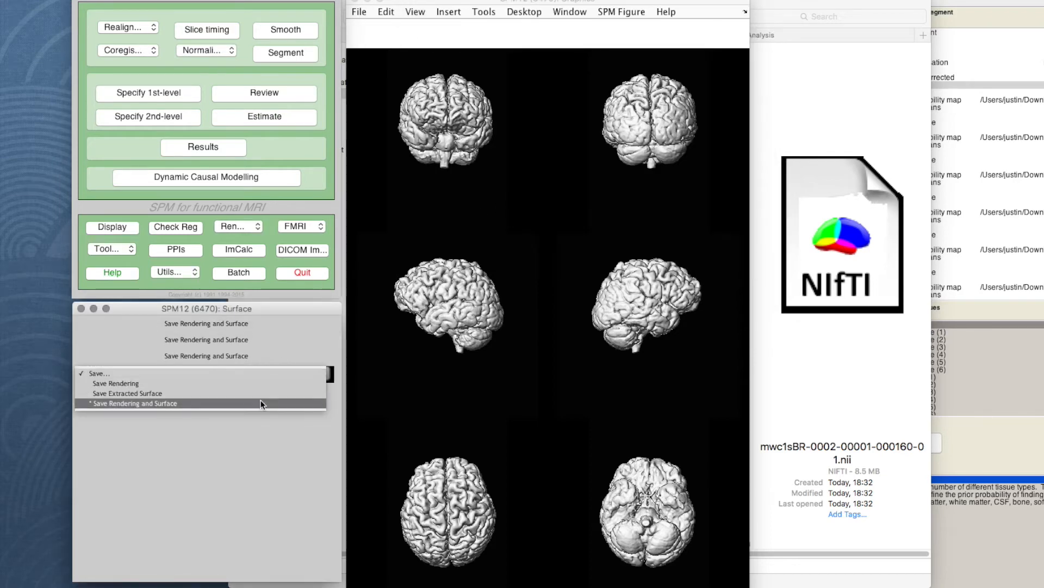
pyautogui.click(134, 403)
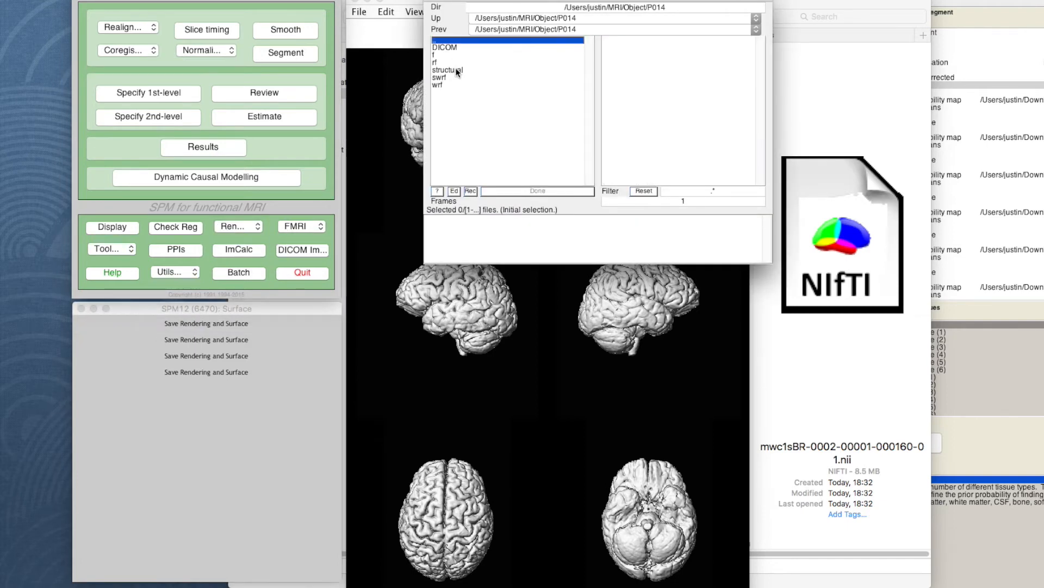
pyautogui.doubleClick(446, 71)
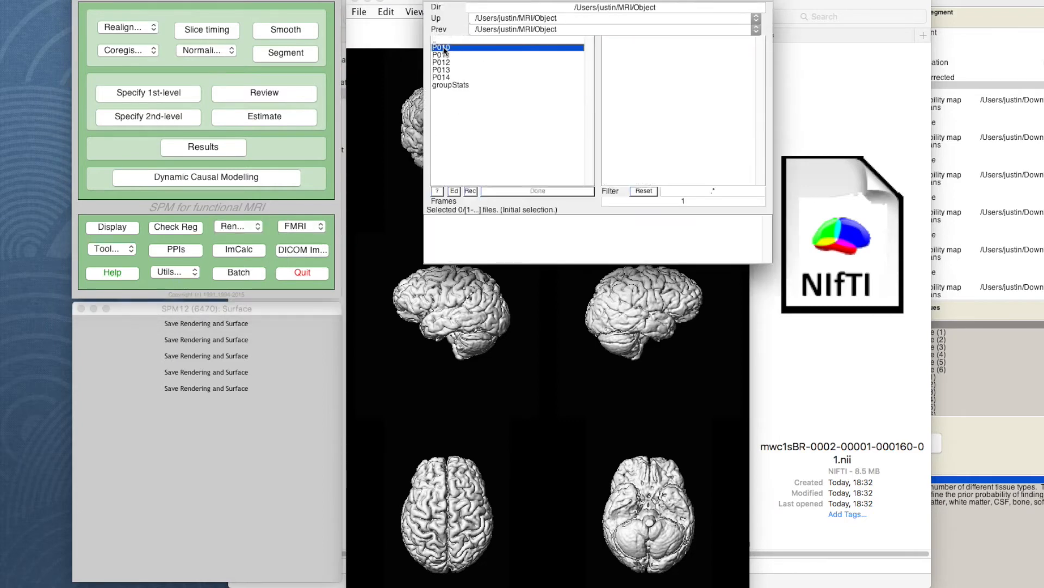
# Select P010's mwc1sBR grey-matter image and let Save Rendering and Surface run.
pyautogui.doubleClick(440, 46)
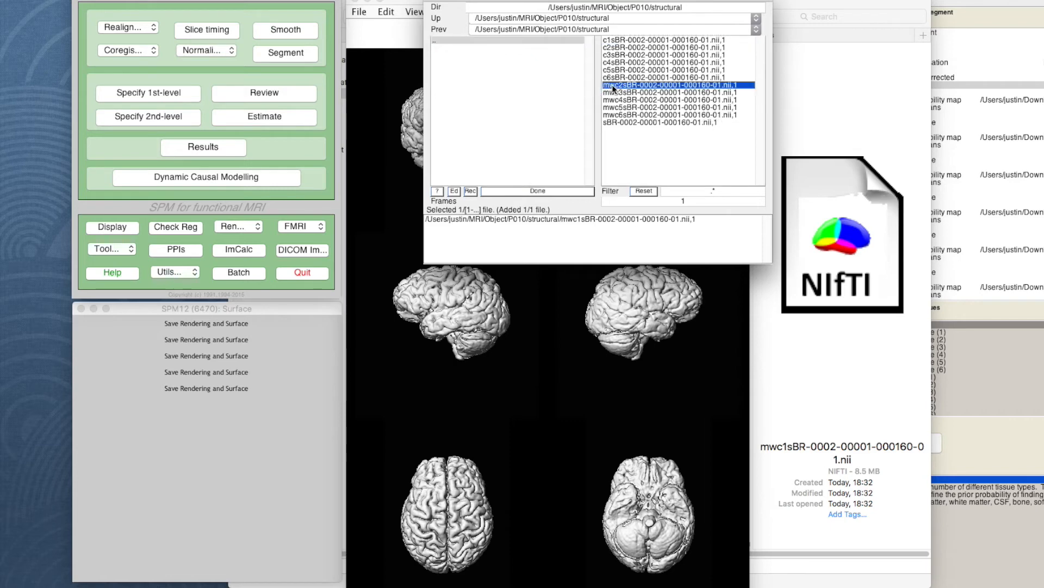
pyautogui.click(536, 191)
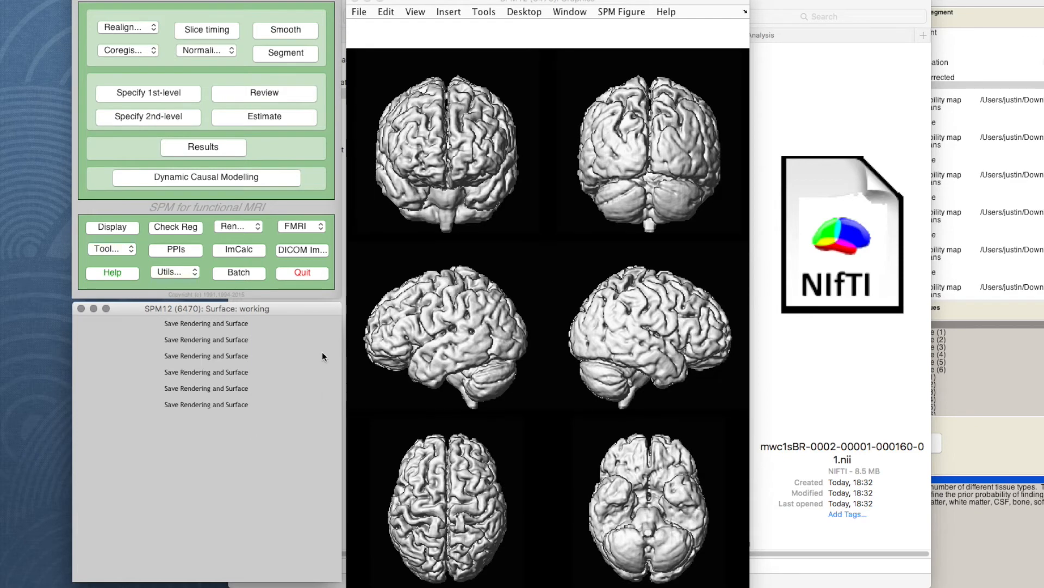
pyautogui.click(235, 226)
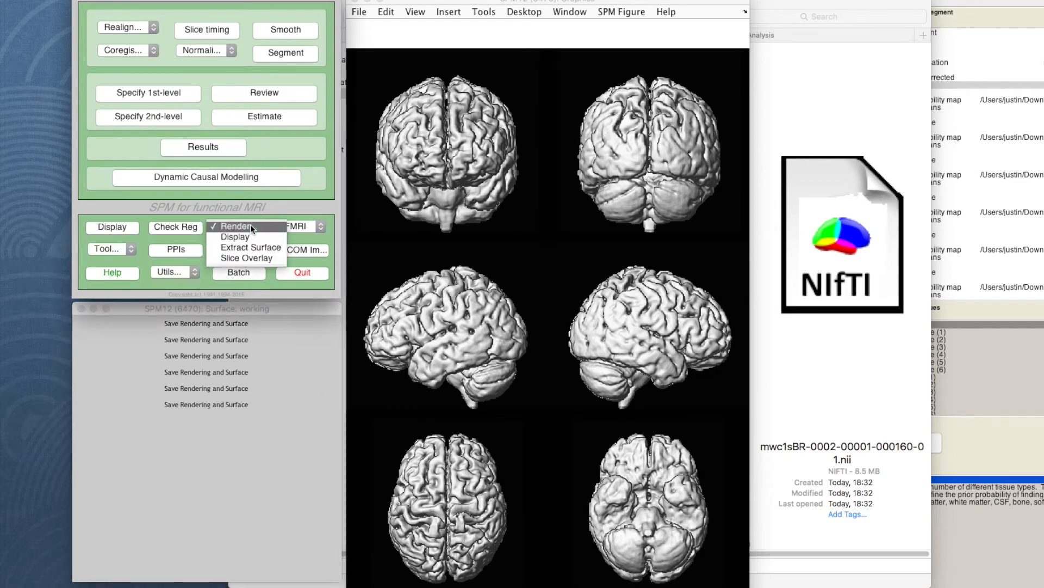
# Extract a surface from P011's mwc1 grey-matter image and save both rendering and surface.
pyautogui.click(235, 236)
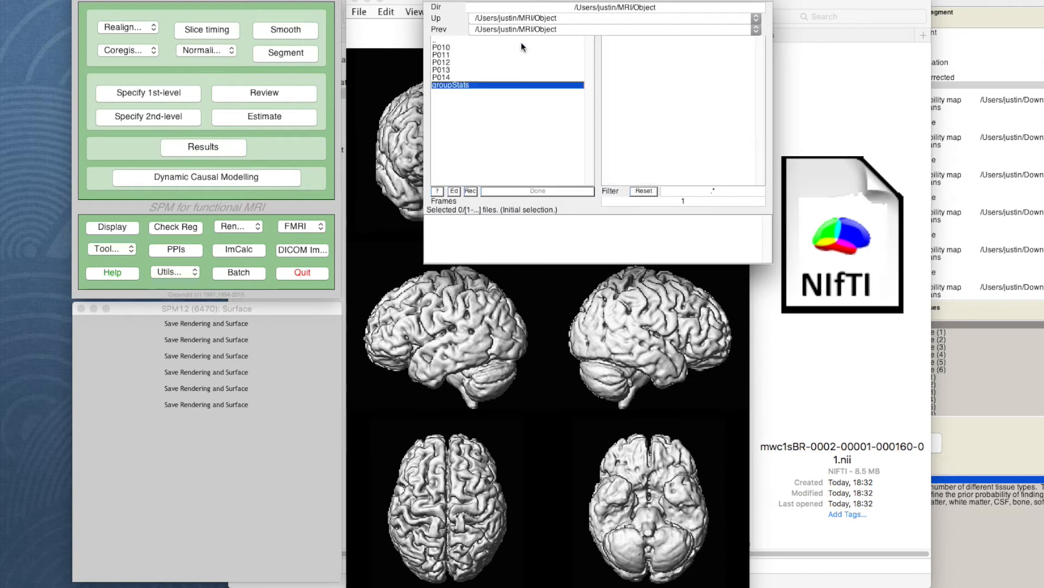
pyautogui.doubleClick(441, 55)
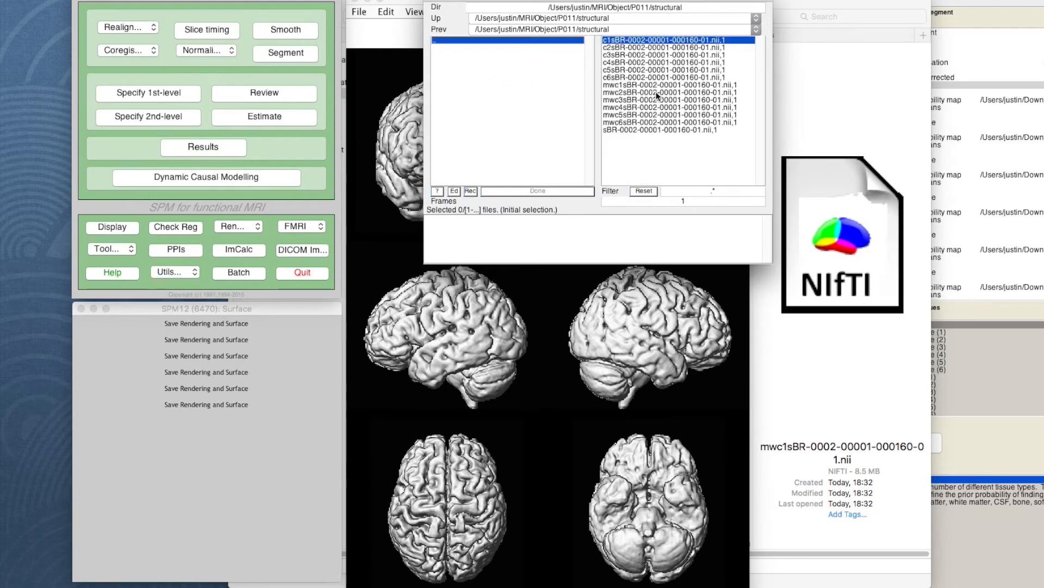
pyautogui.click(537, 191)
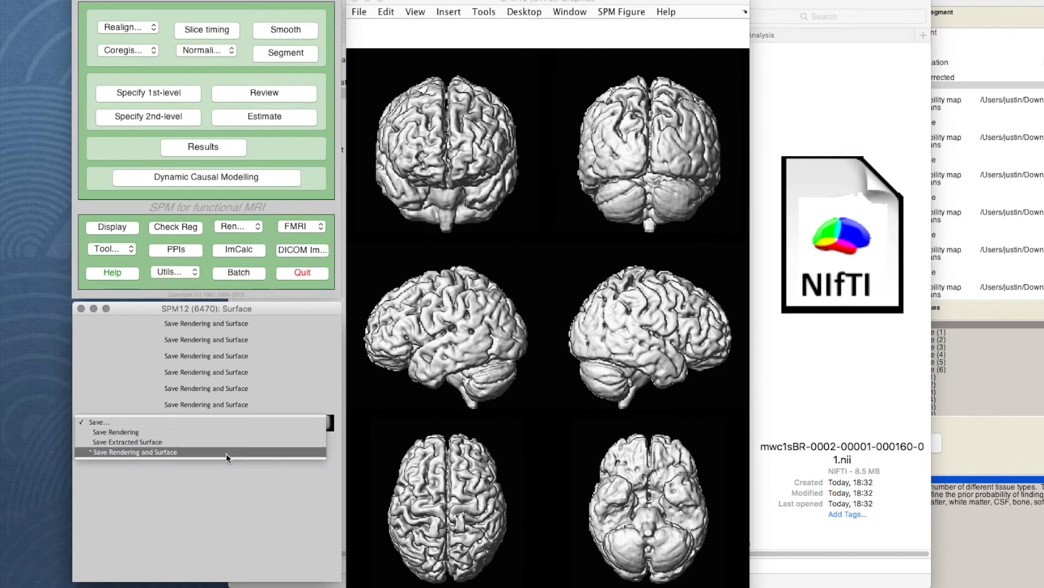
pyautogui.click(133, 451)
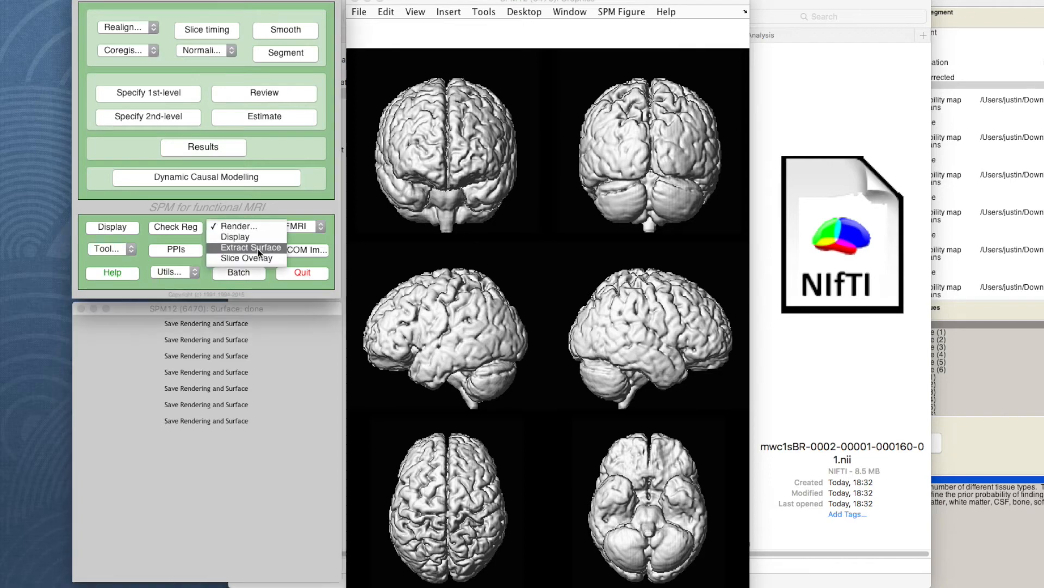
# Extract a surface from P012's mwc1 grey-matter image and save both rendering and surface.
pyautogui.click(250, 247)
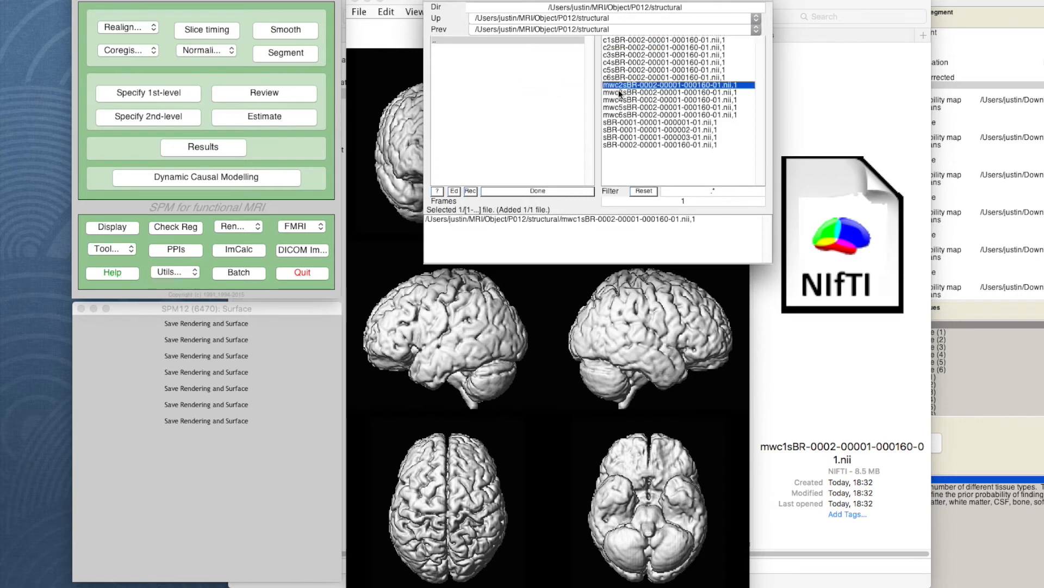
pyautogui.click(511, 192)
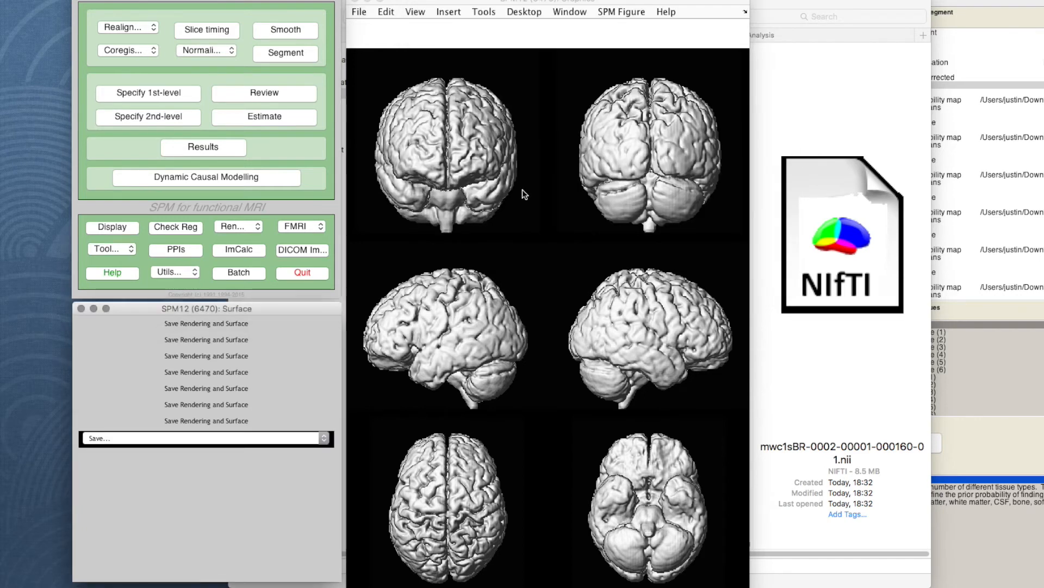
pyautogui.click(203, 437)
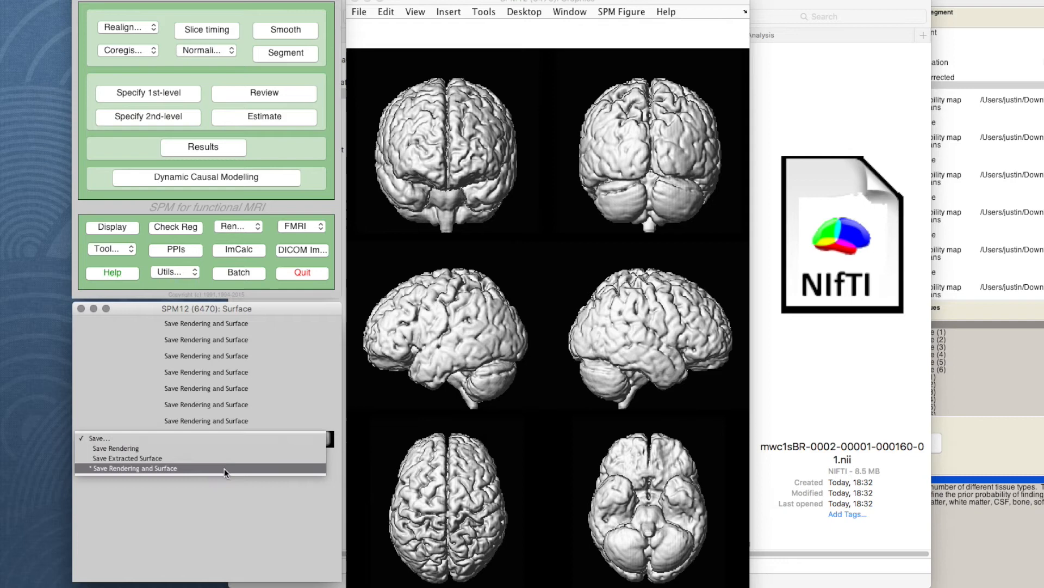
pyautogui.click(133, 468)
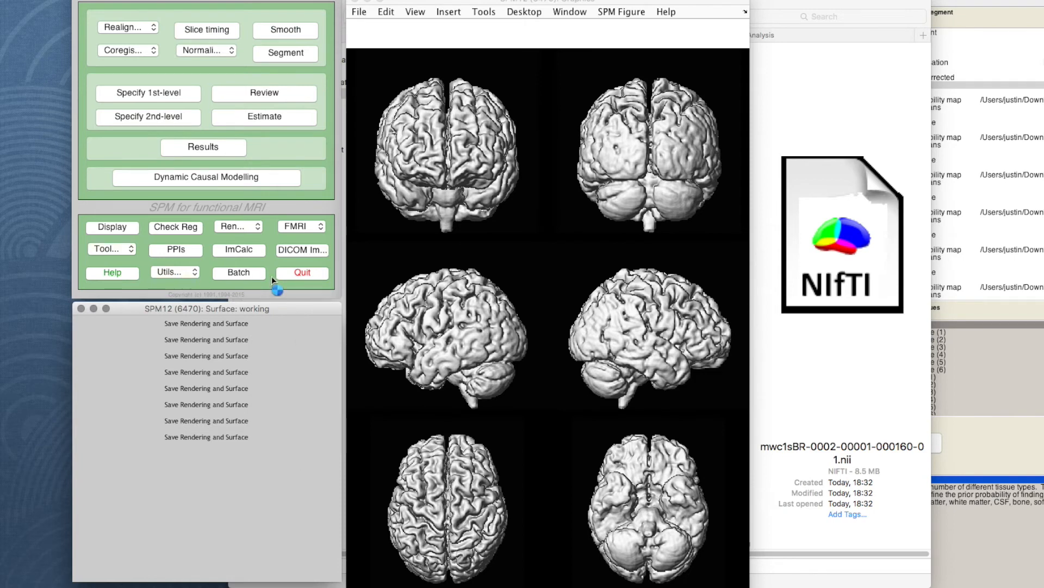
pyautogui.click(236, 225)
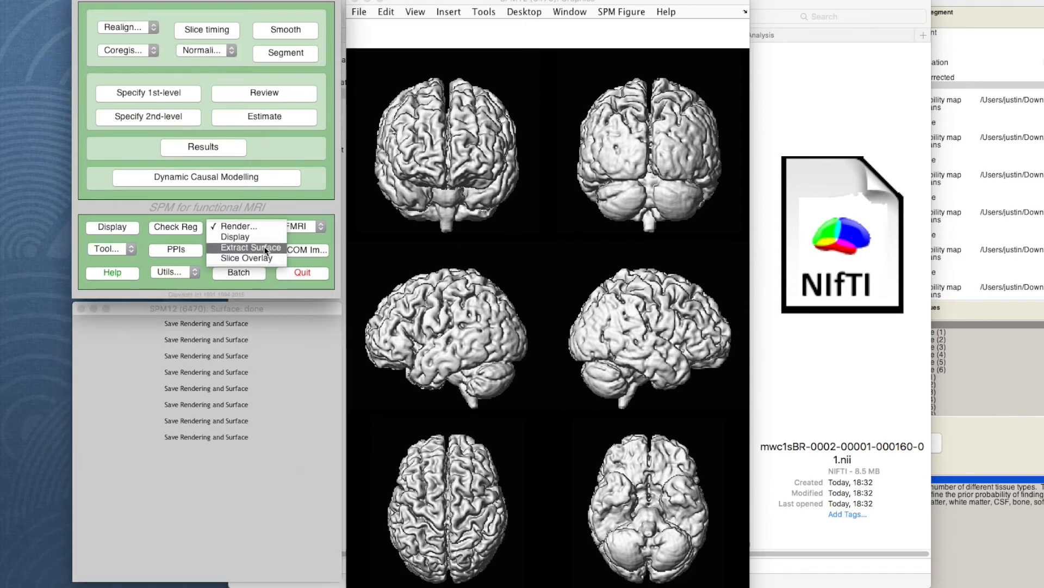
# Extract a surface from P013's normalised grey- and white-matter images.
pyautogui.click(235, 236)
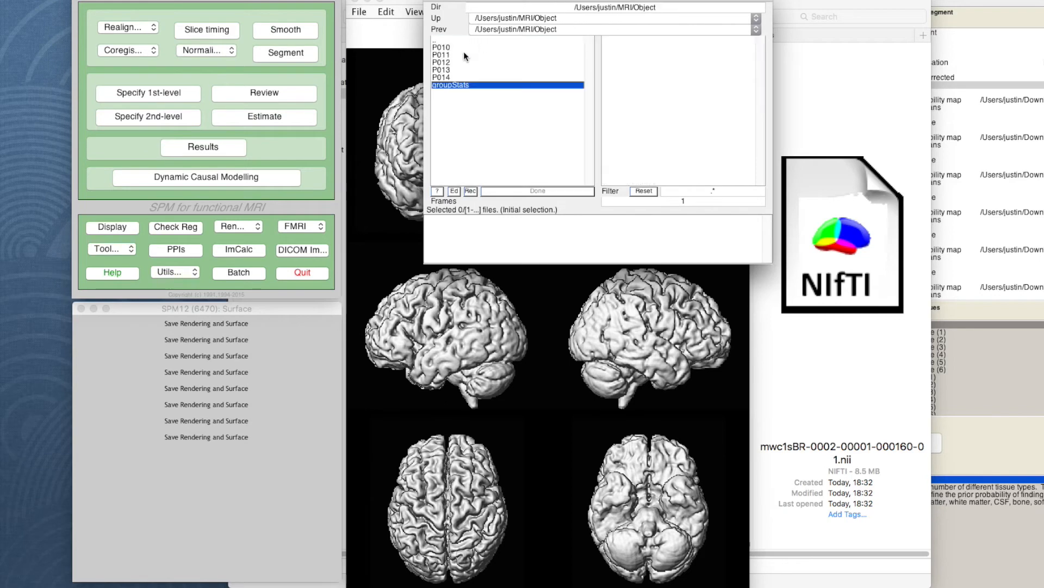
pyautogui.doubleClick(441, 72)
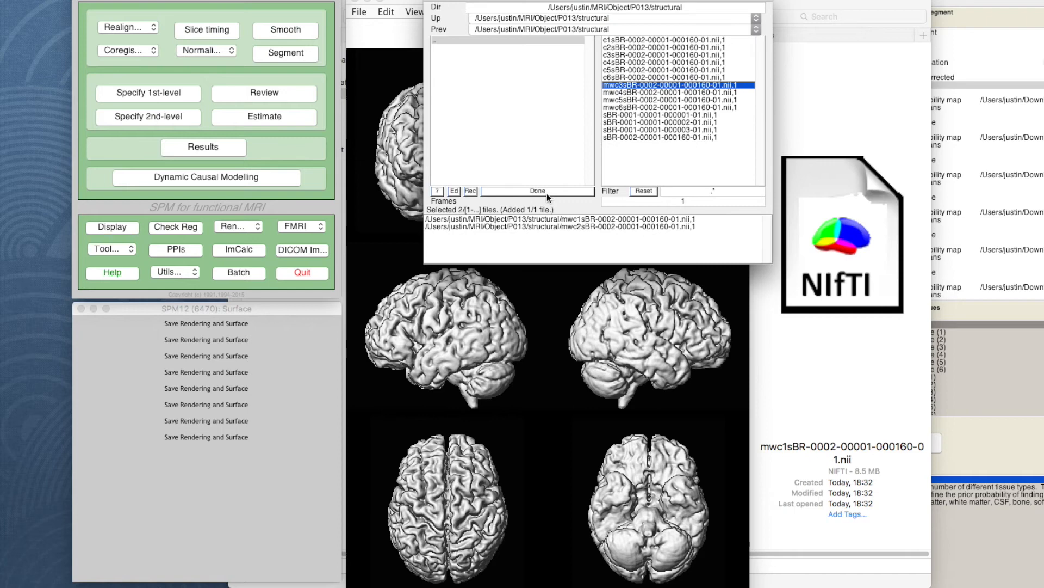
pyautogui.click(536, 191)
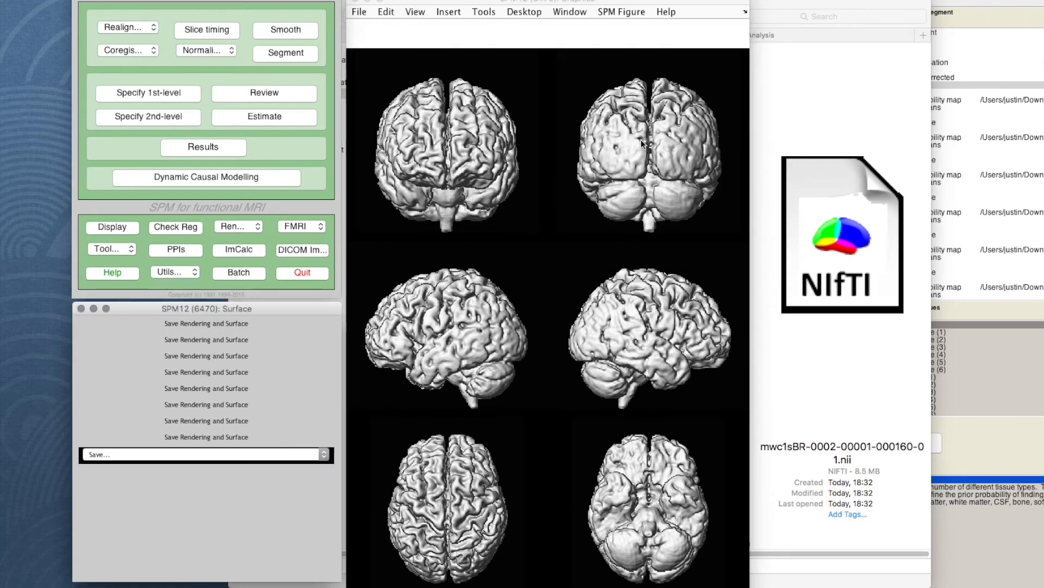
pyautogui.moveTo(627, 159)
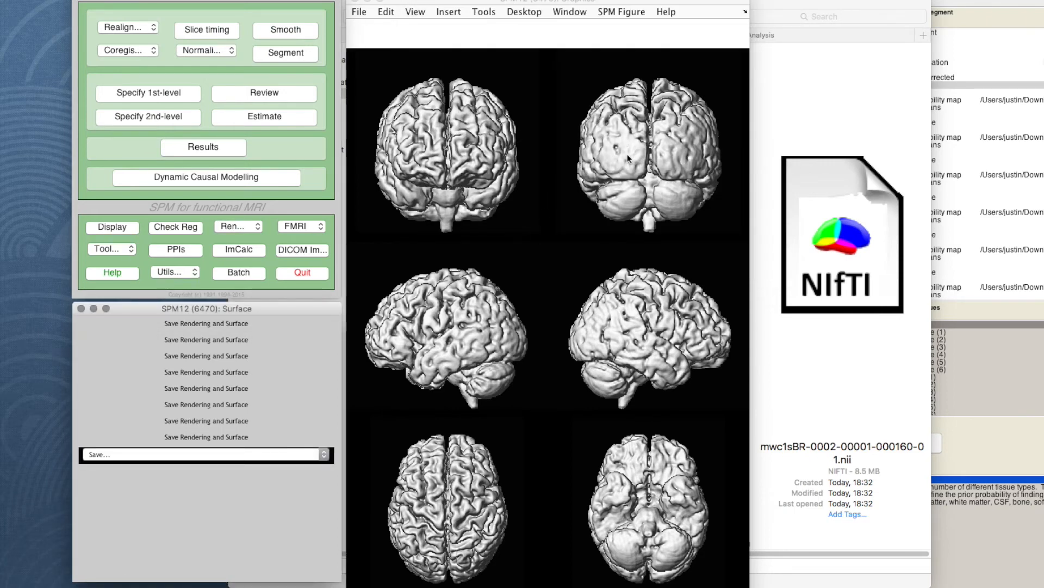
pyautogui.moveTo(637, 155)
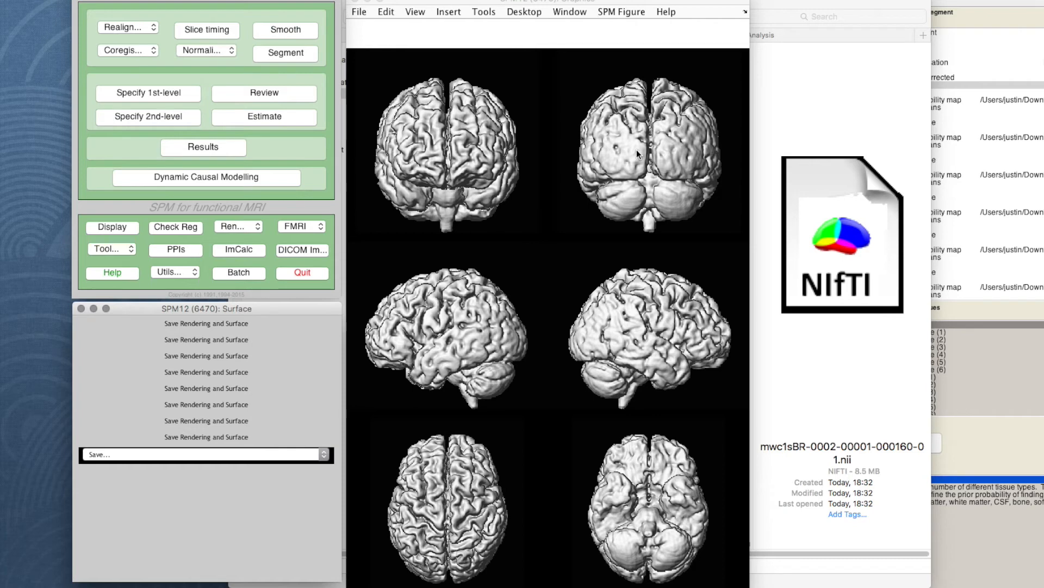
pyautogui.moveTo(370, 367)
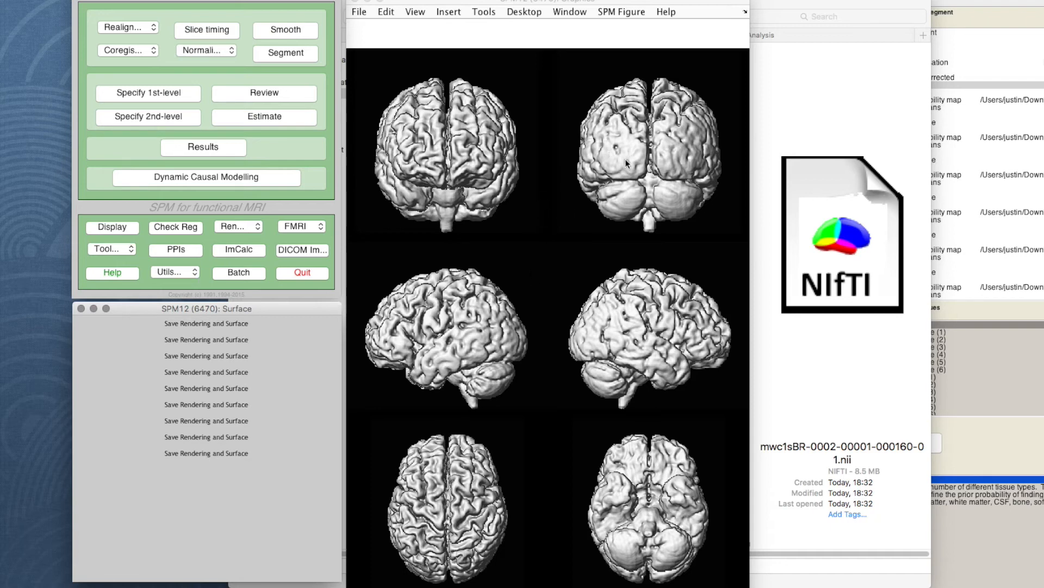
pyautogui.moveTo(659, 269)
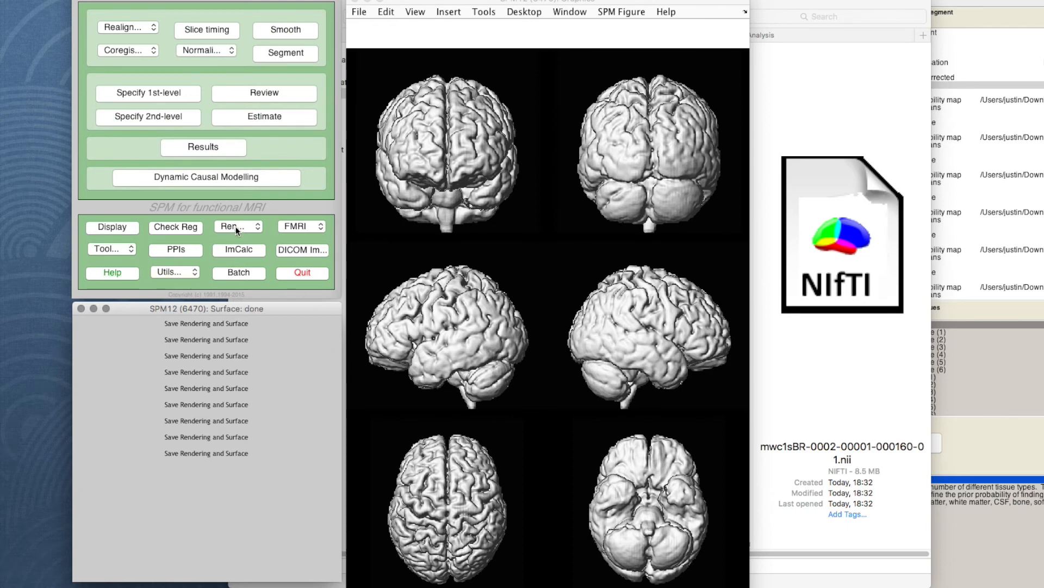
# Extract a surface from P014's mwc1 grey-matter image for rendering and saving.
pyautogui.click(296, 226)
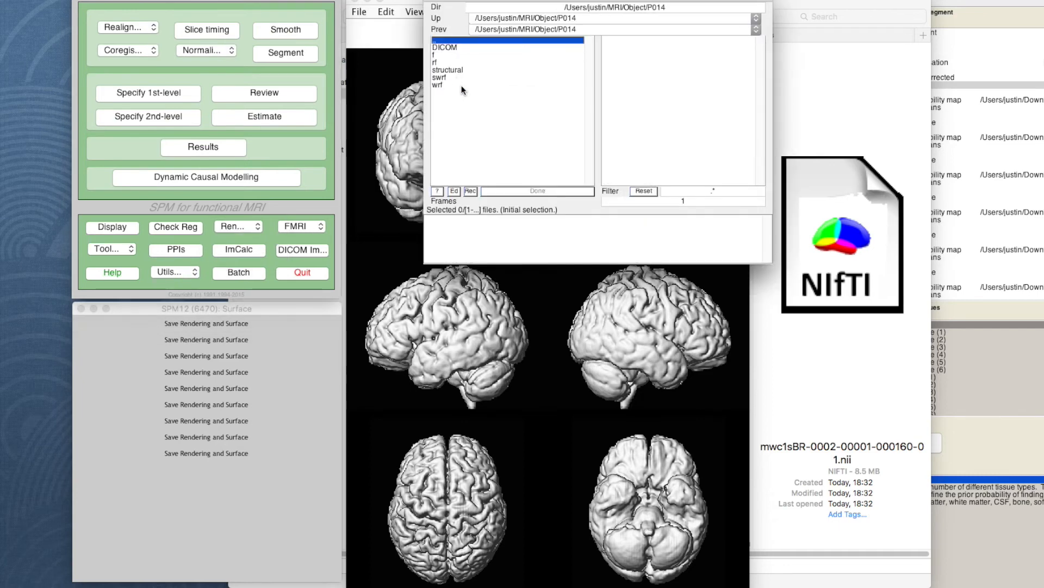
pyautogui.doubleClick(447, 70)
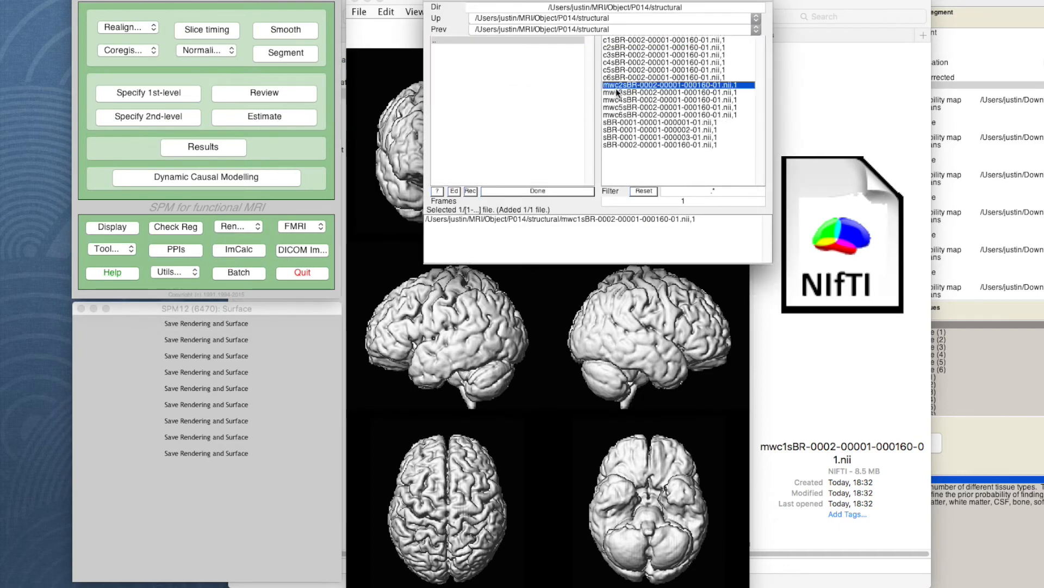
pyautogui.click(660, 99)
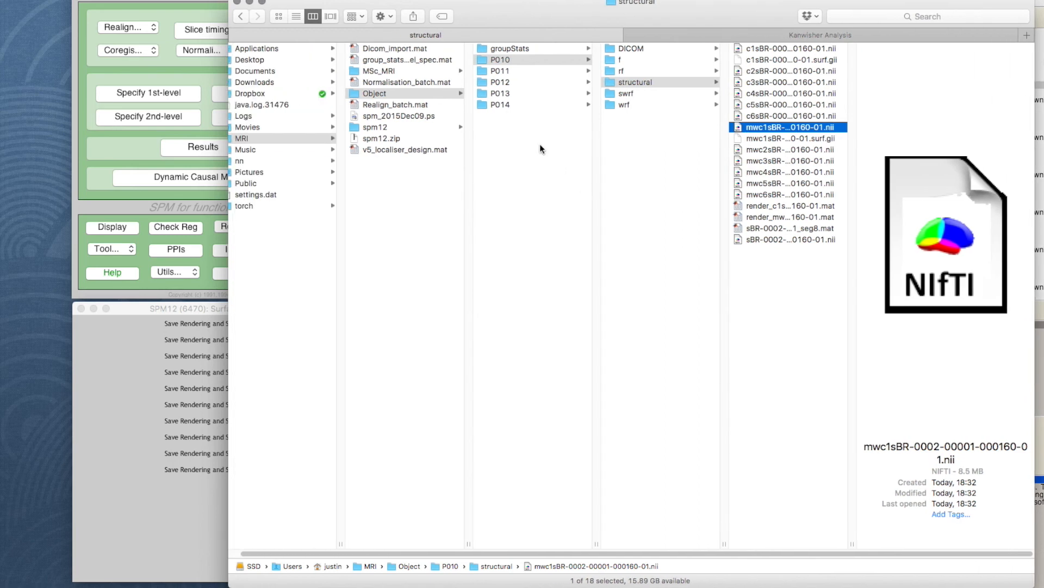
# Show P014's structural folder in Finder with its render .mat and .surf.gii files.
pyautogui.click(500, 105)
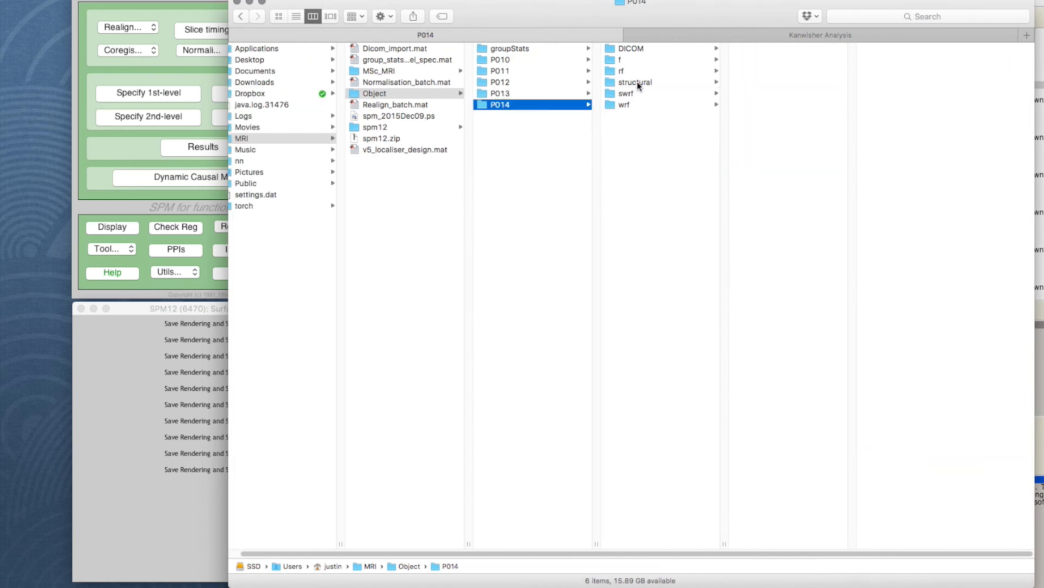
pyautogui.click(633, 81)
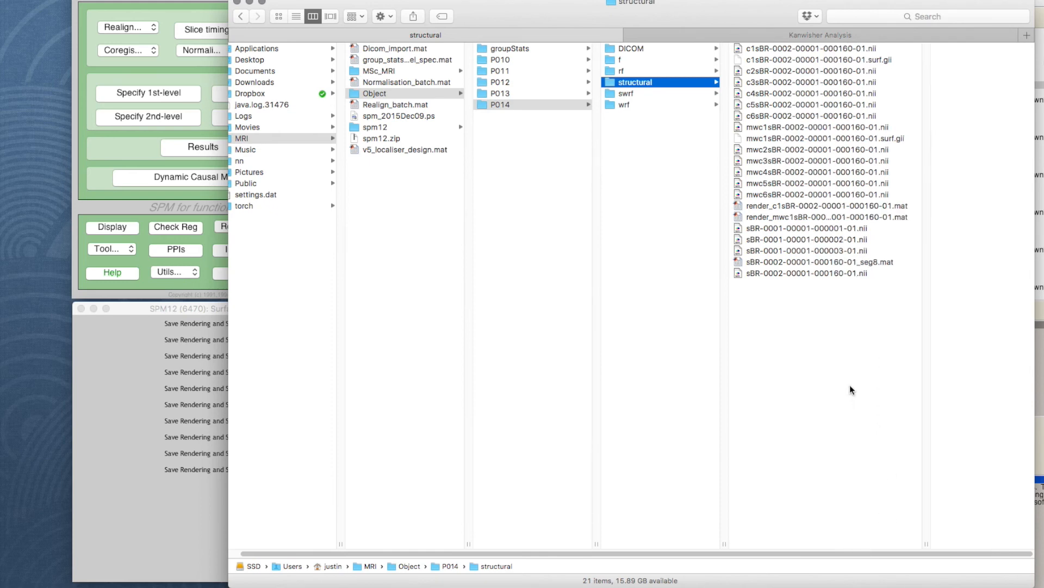
pyautogui.moveTo(815, 282)
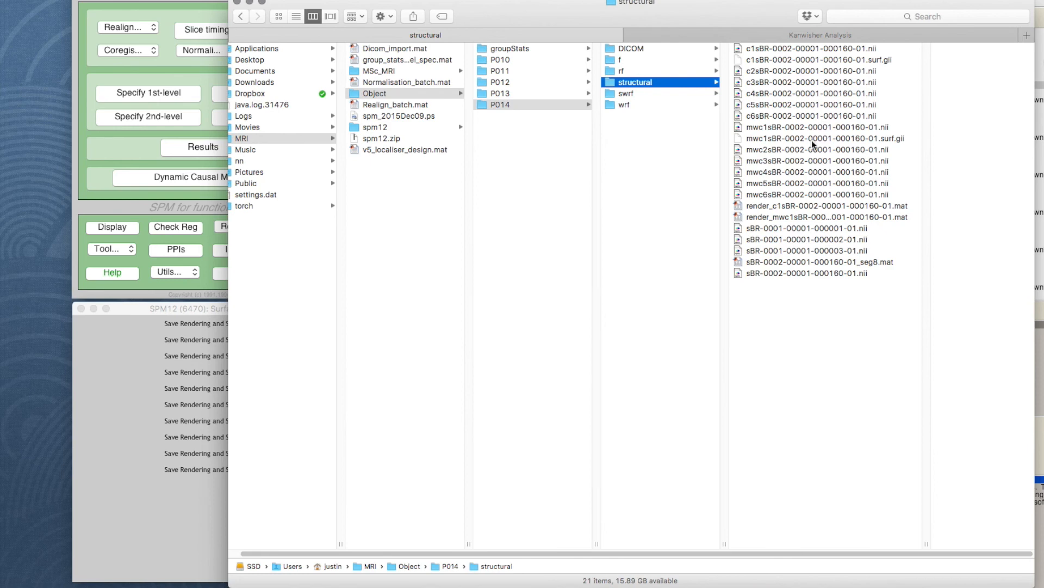
pyautogui.click(805, 205)
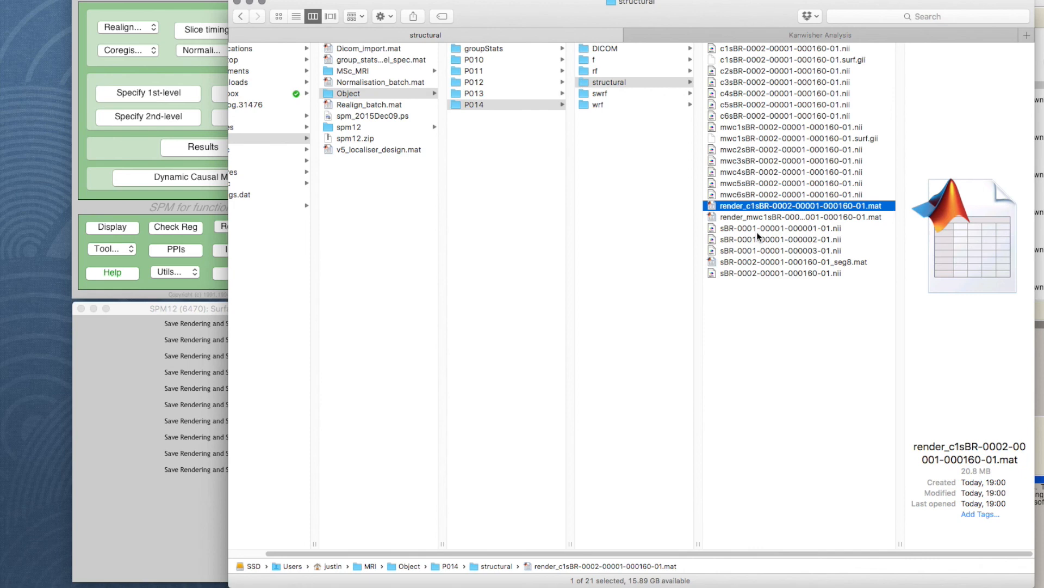
pyautogui.moveTo(756, 219)
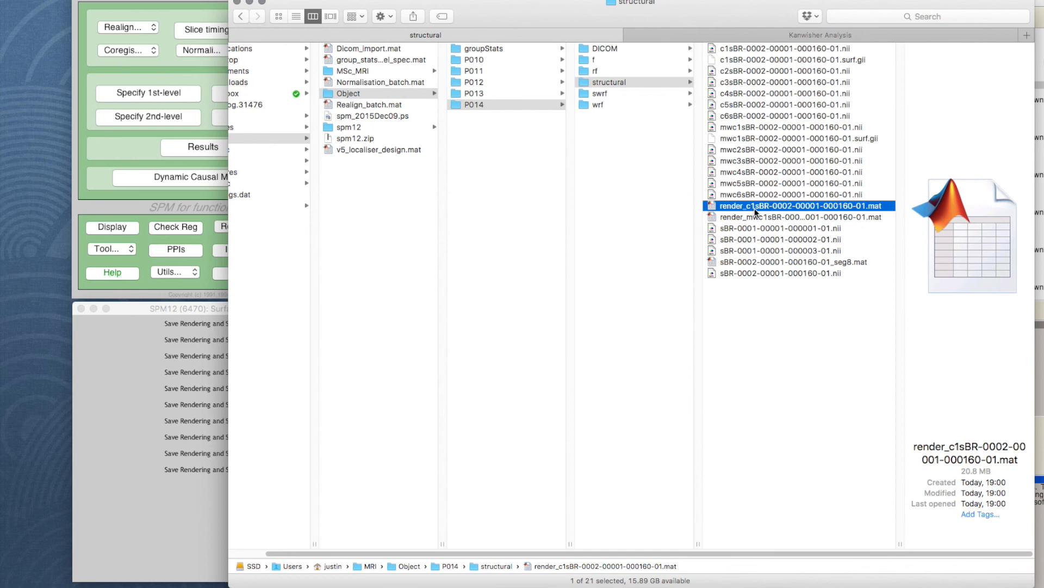
pyautogui.click(800, 217)
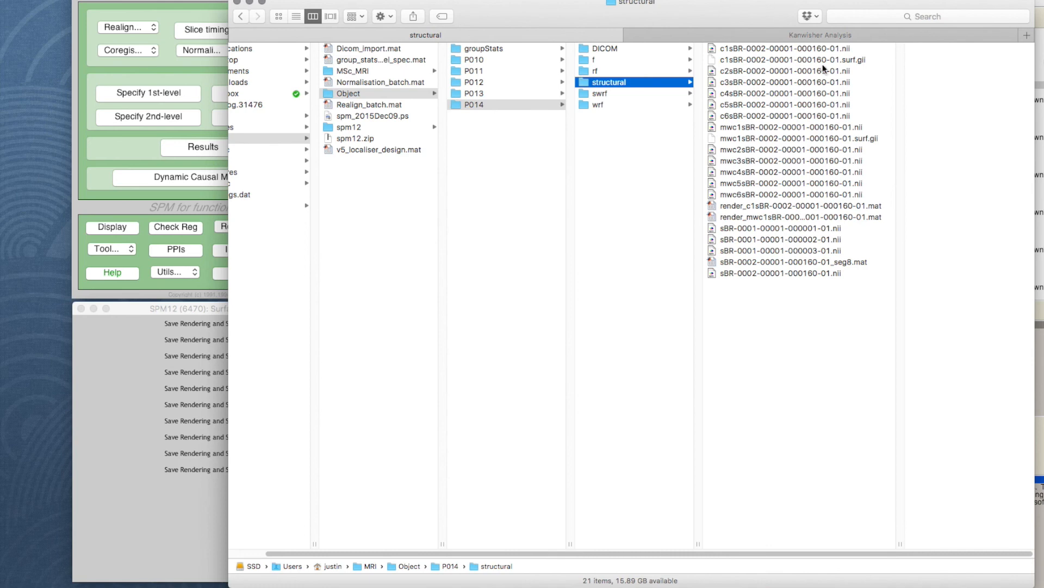
pyautogui.click(793, 59)
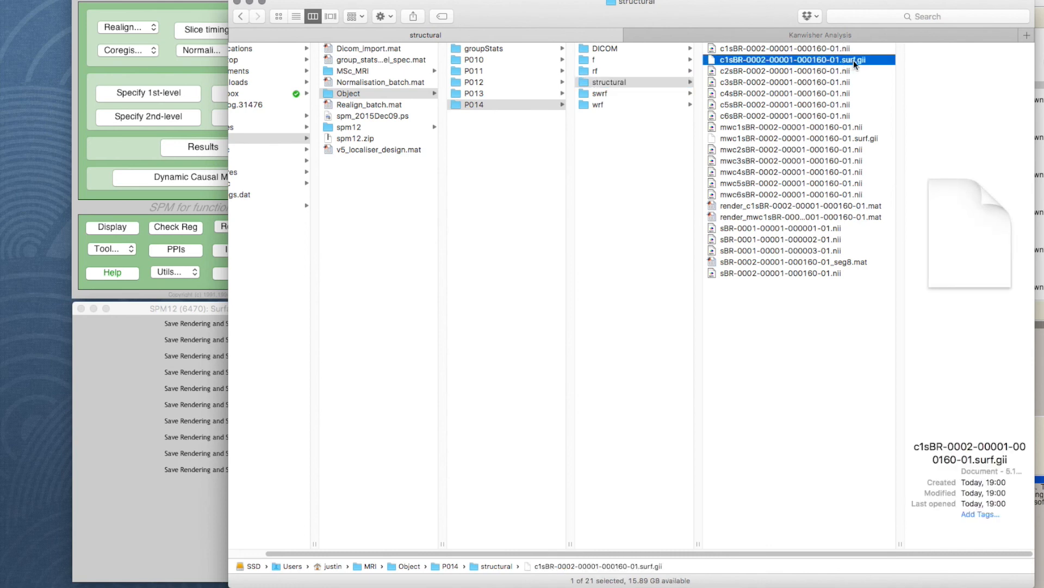
pyautogui.moveTo(875, 145)
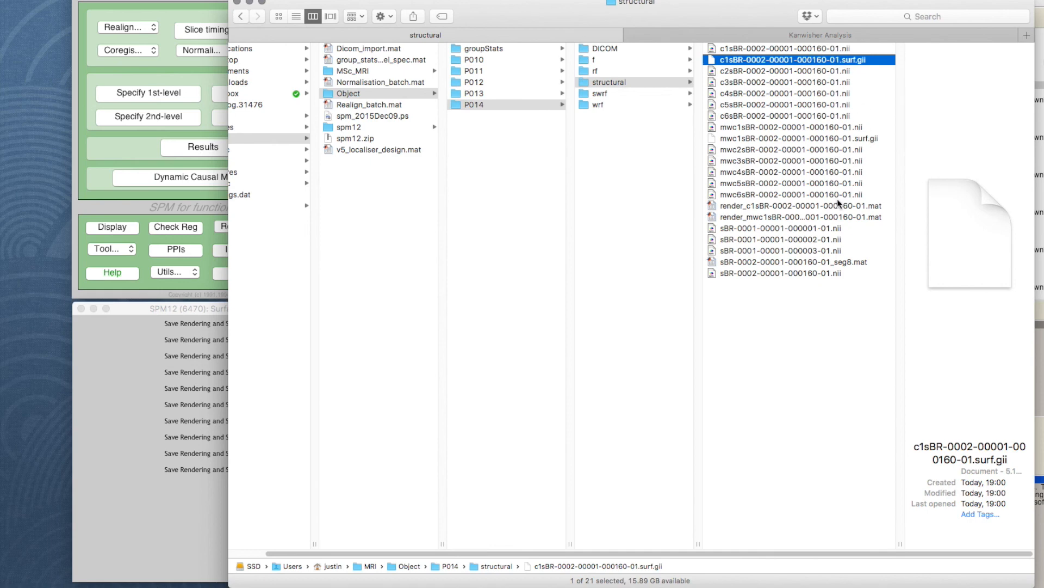
pyautogui.click(794, 139)
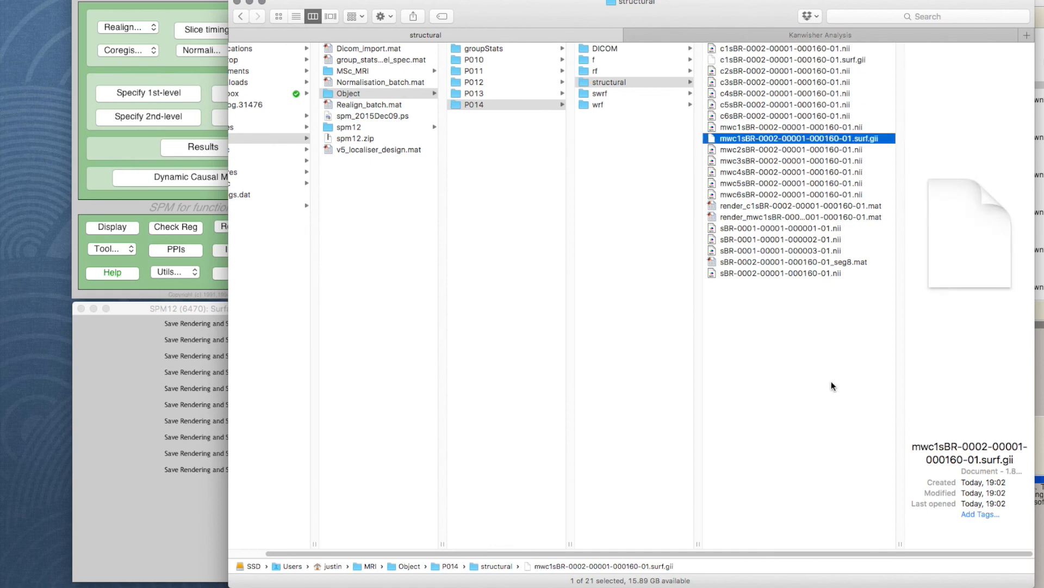